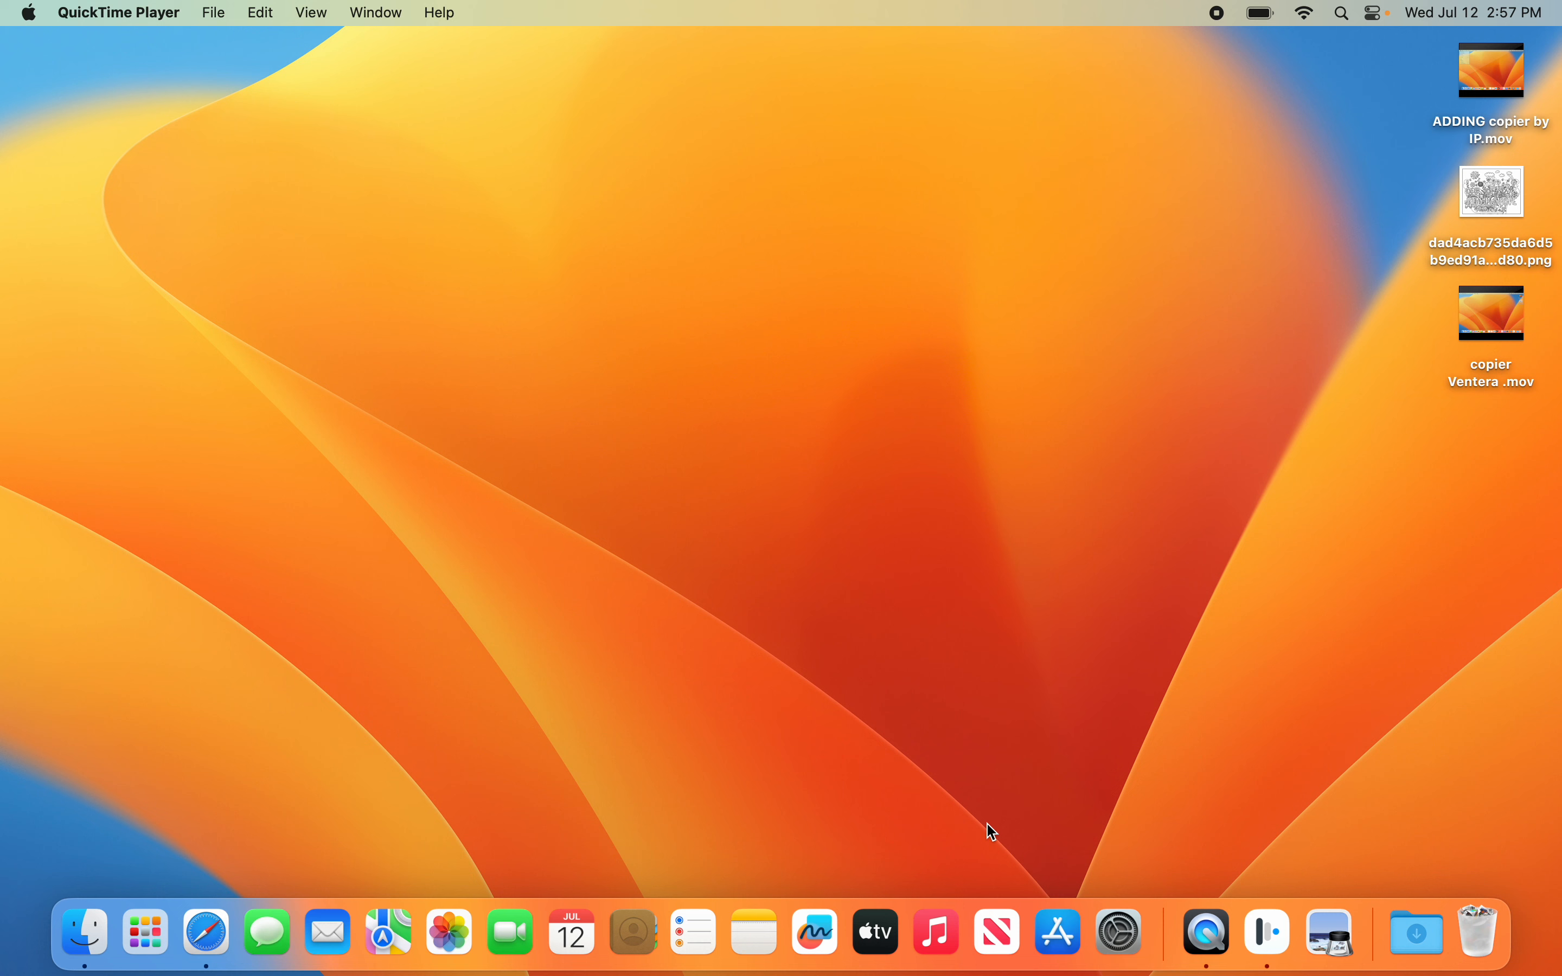
mouse_move(157, 157)
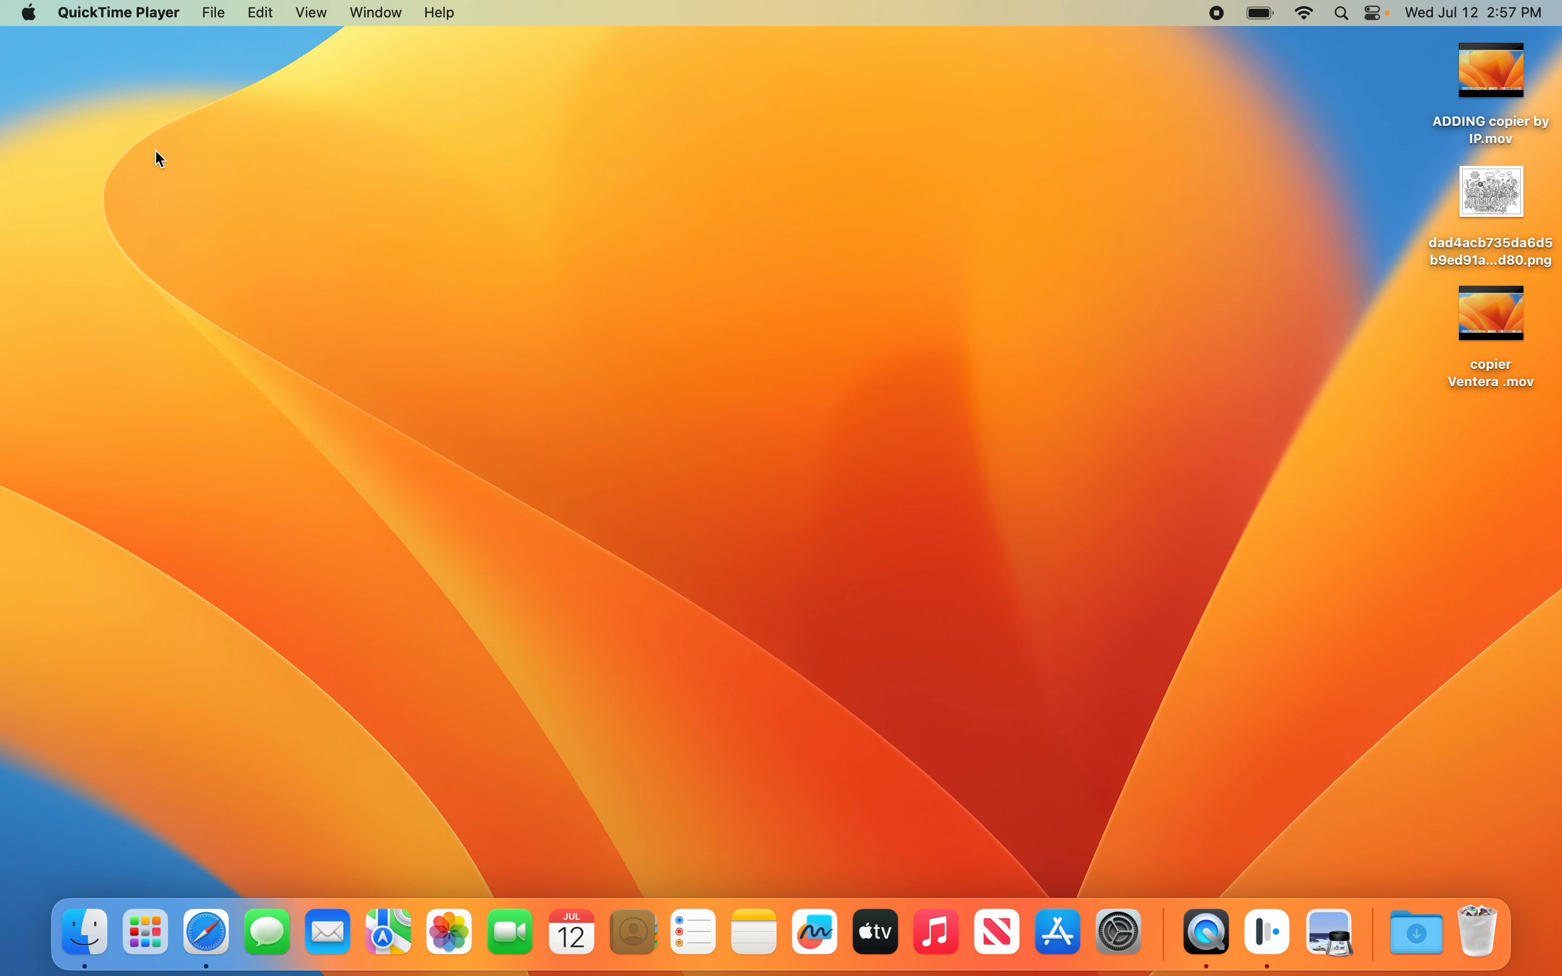
mouse_move(148, 155)
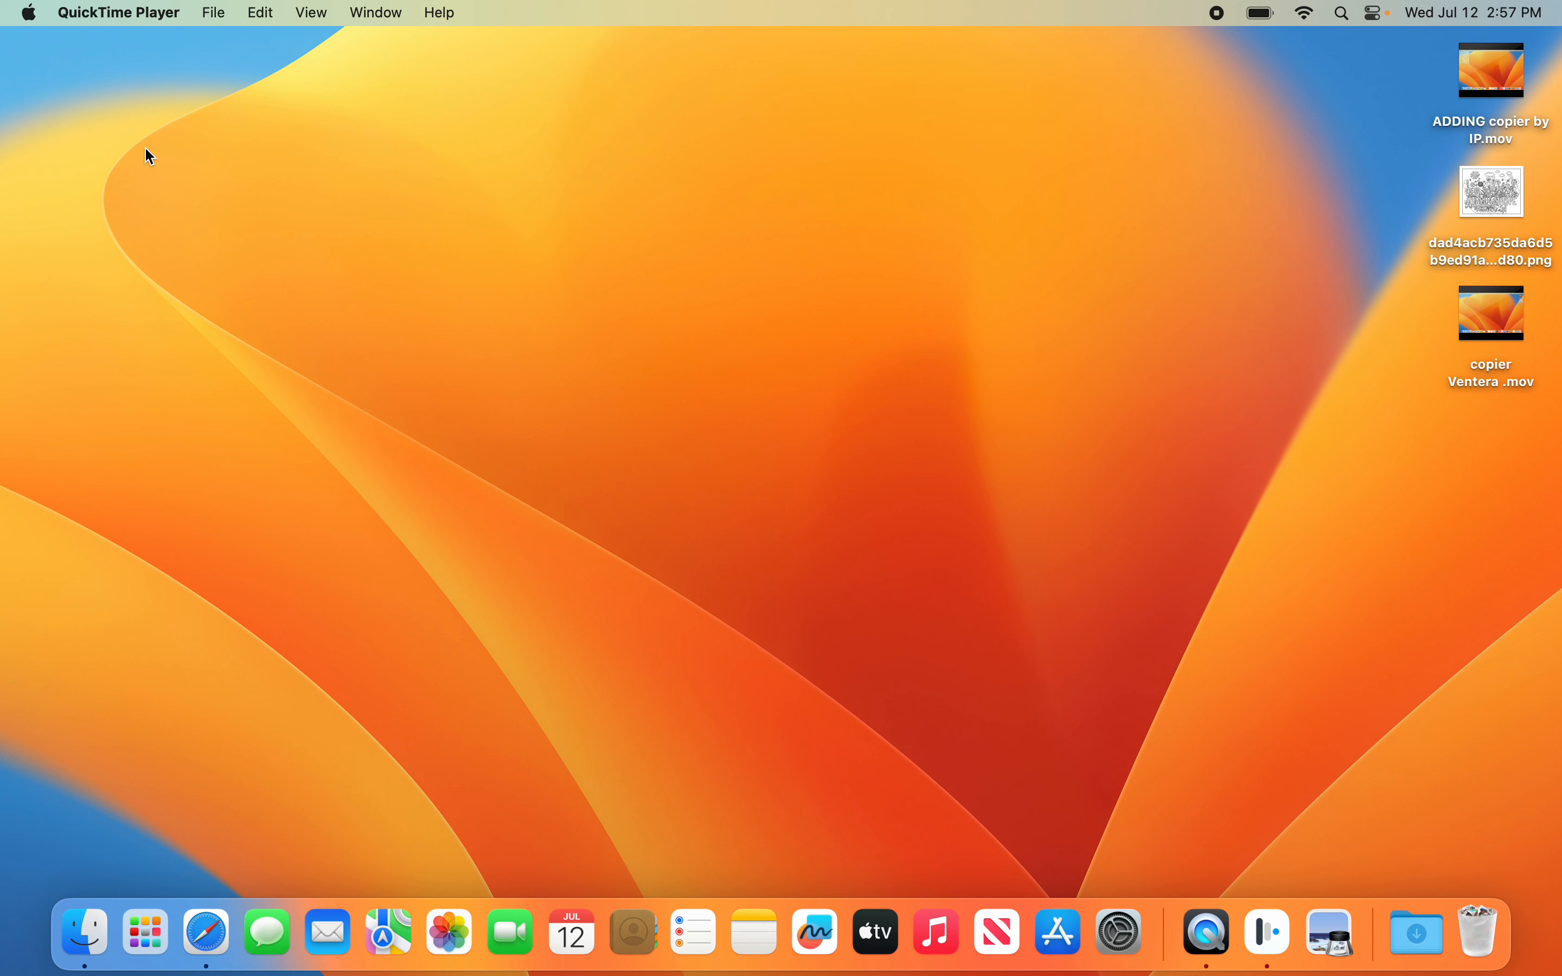
mouse_move(112, 121)
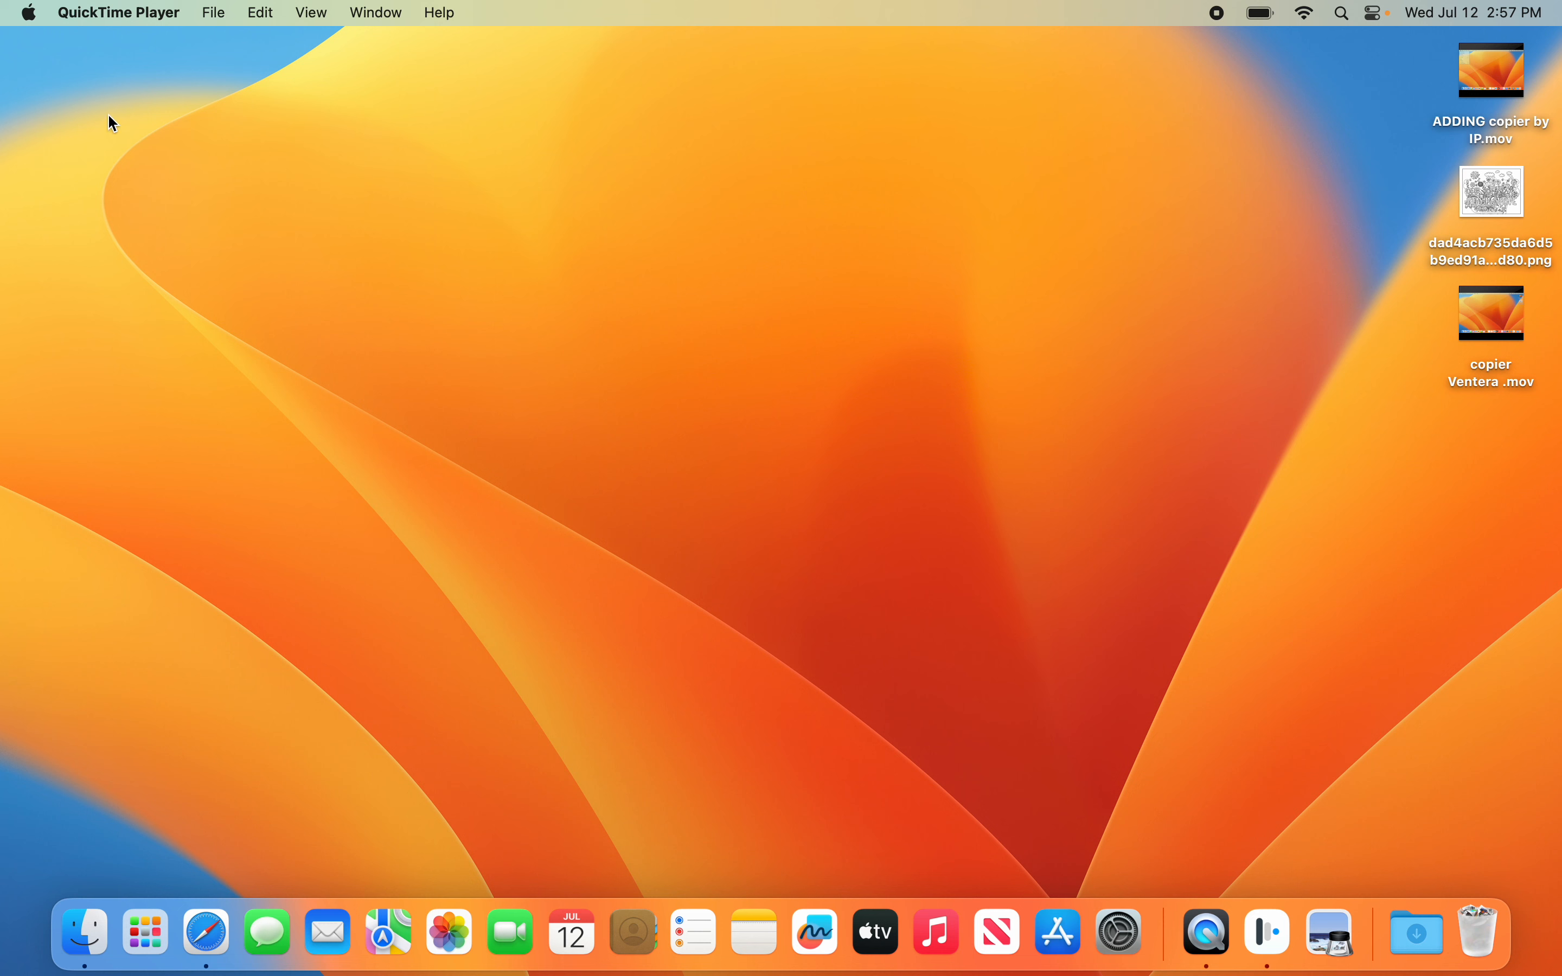
Step: Check the About This Mac details from the Apple menu and dismiss them
left_click(28, 12)
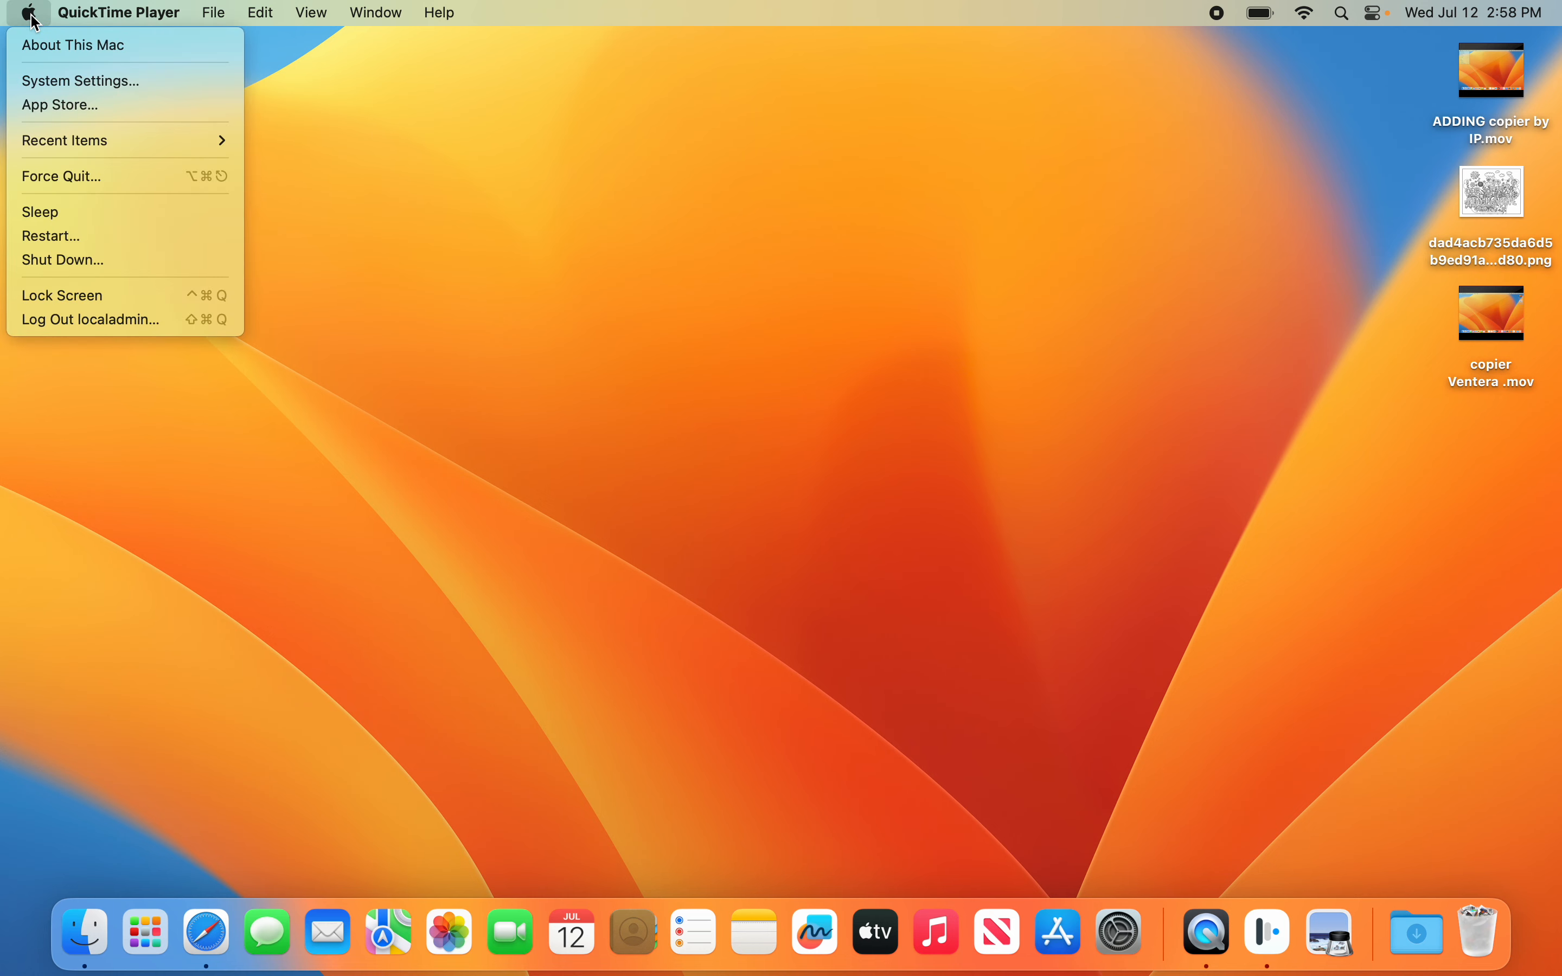
left_click(72, 44)
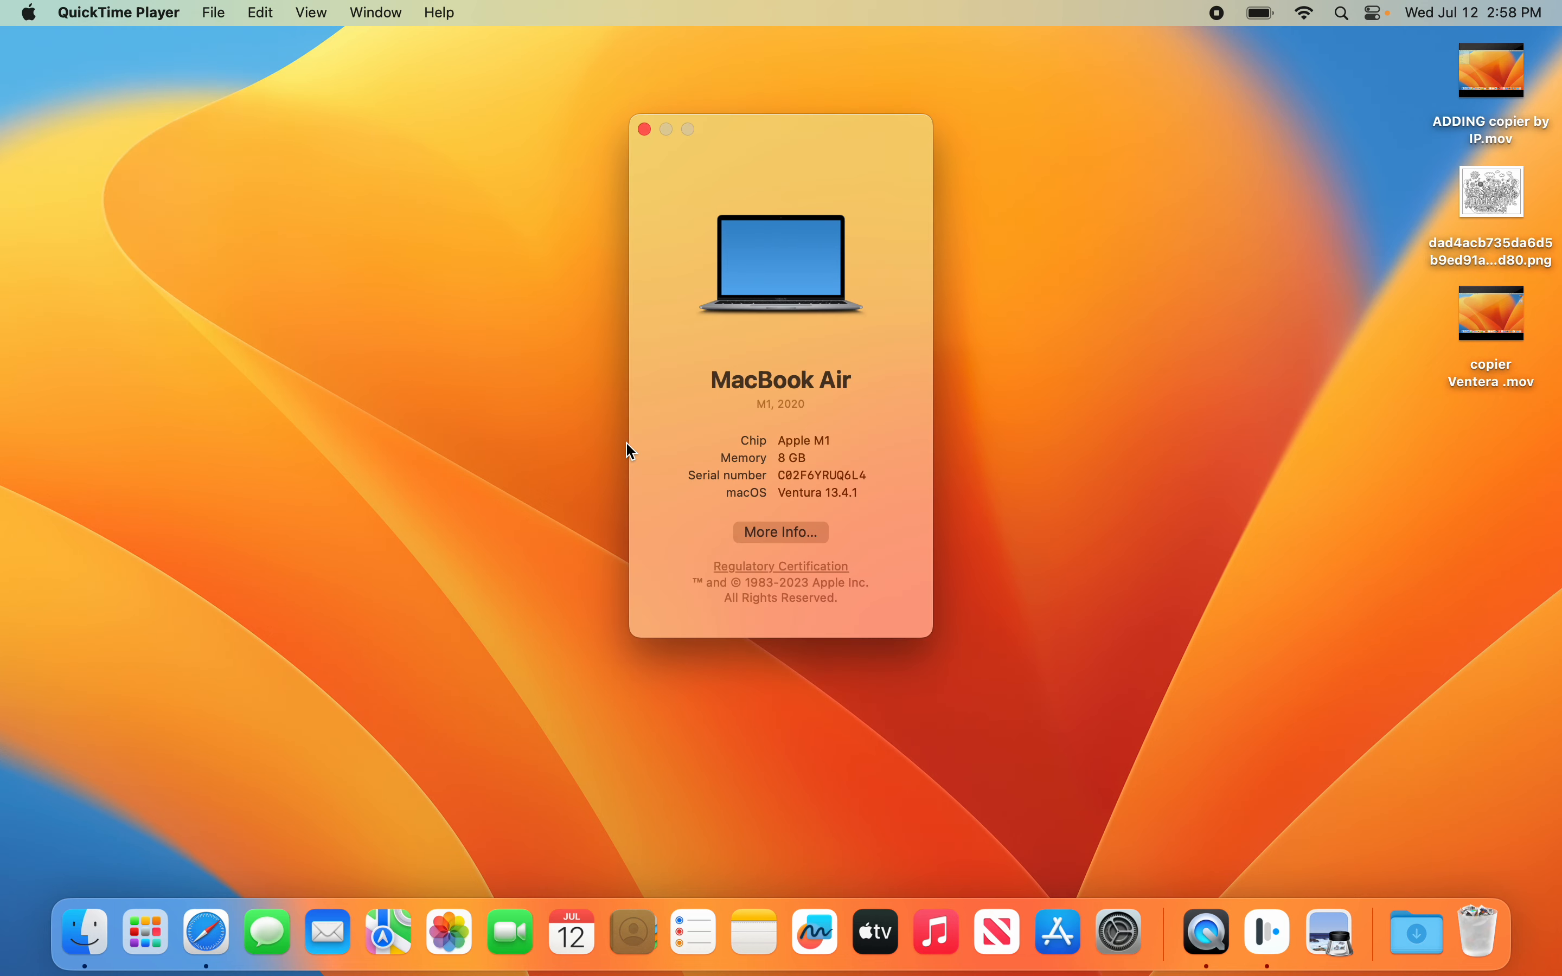
mouse_move(846, 508)
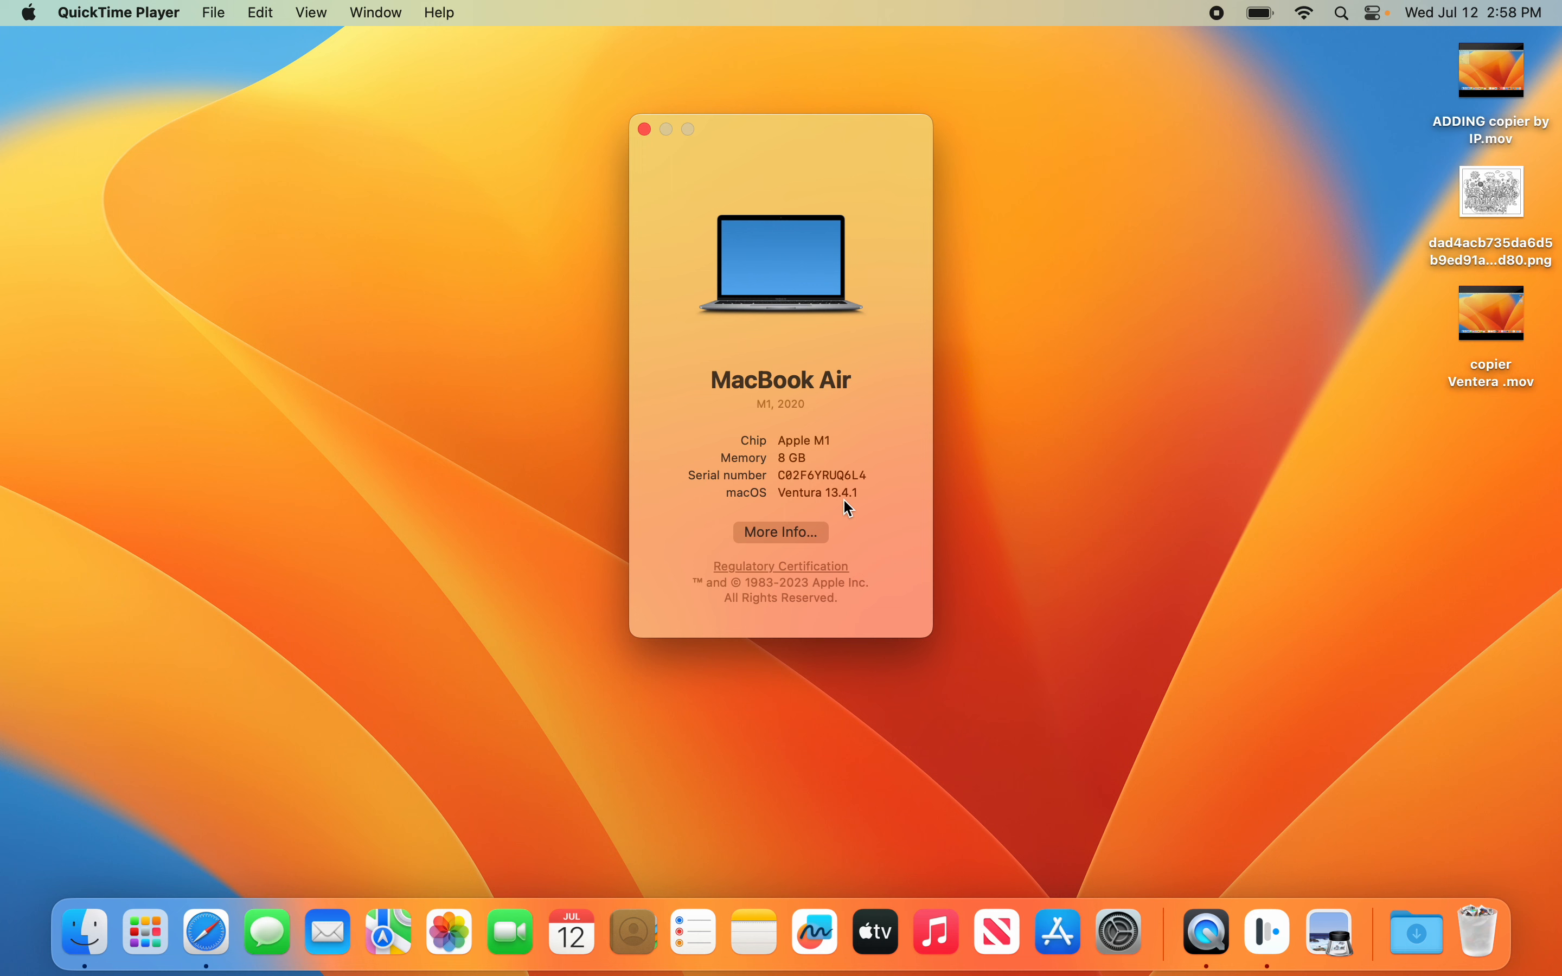
left_click(643, 128)
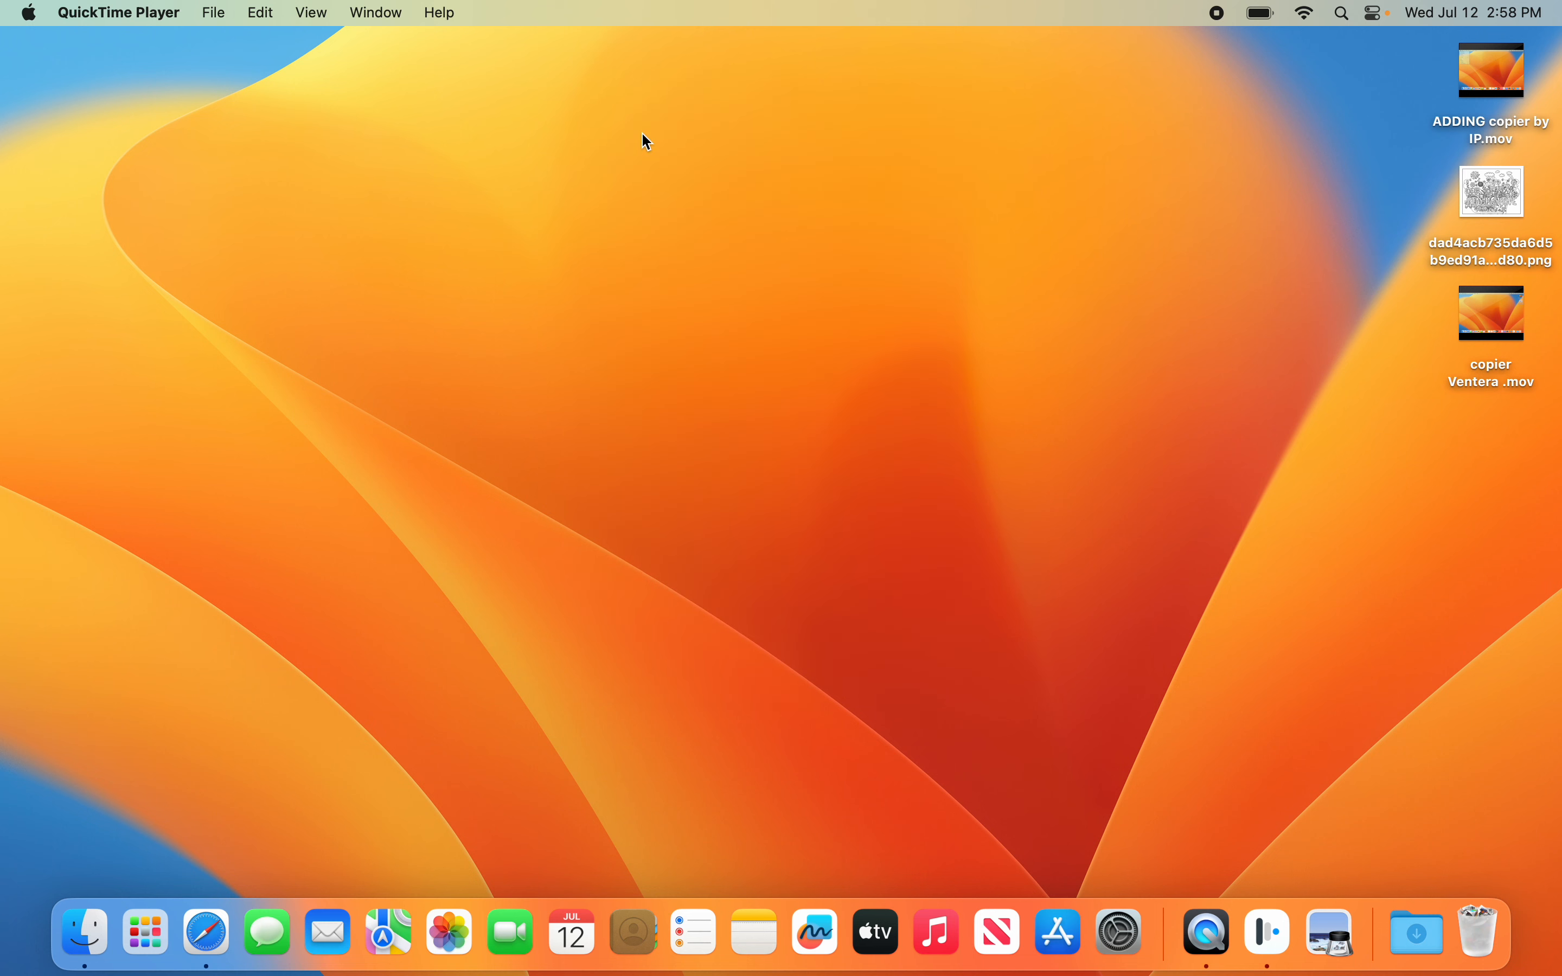
mouse_move(1501, 200)
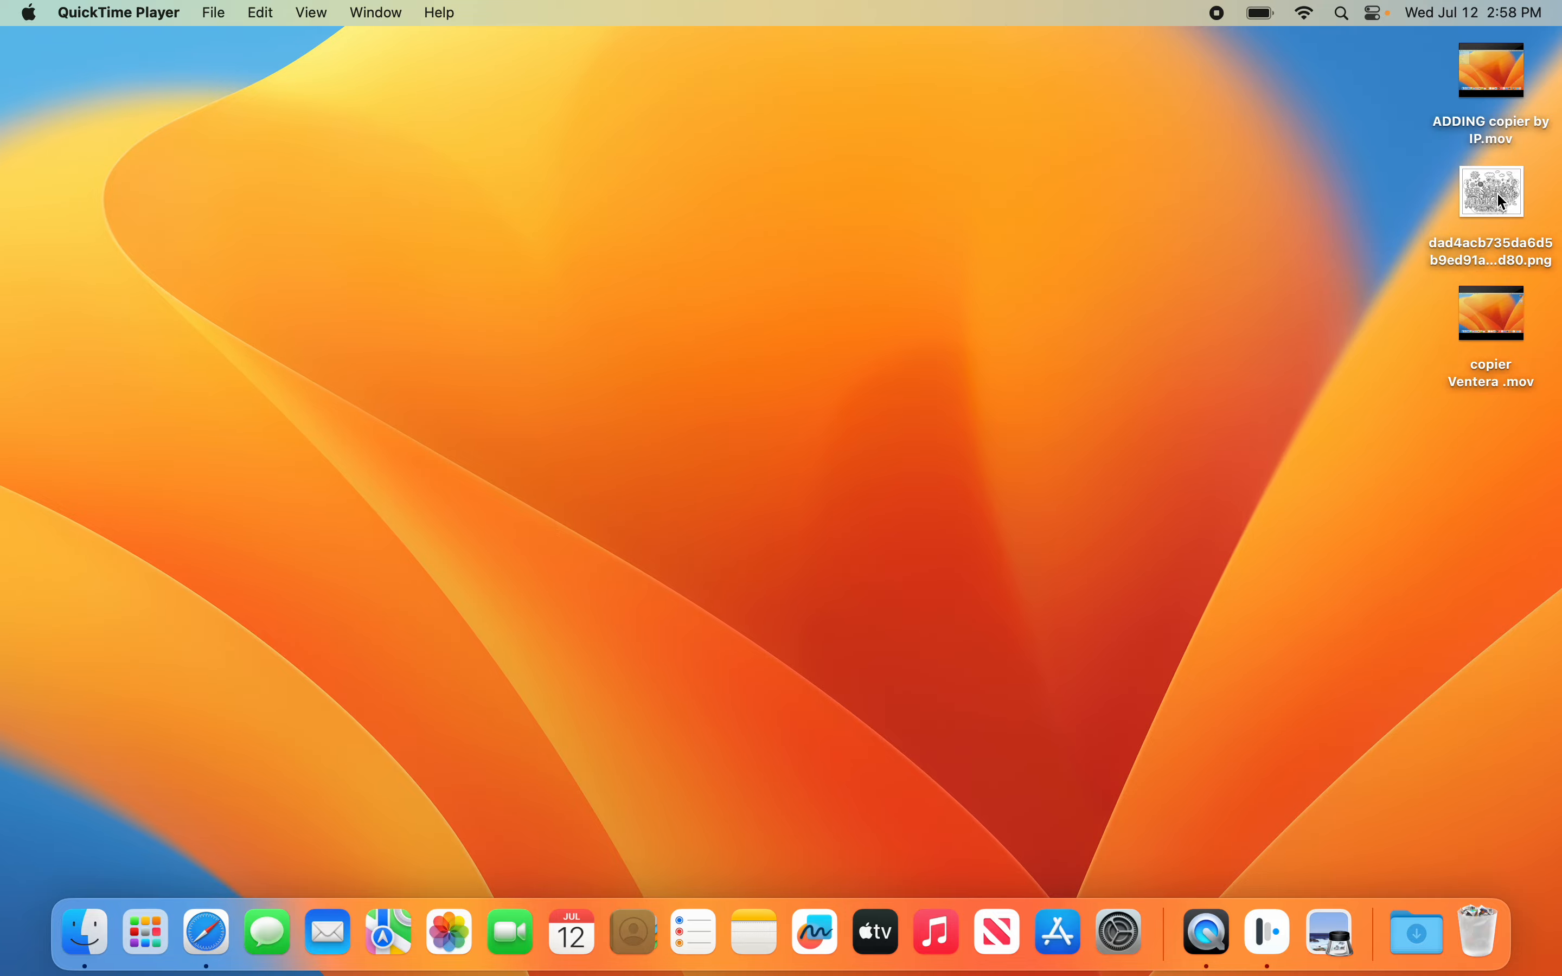
Step: Start printing the STAY POSITIVE coloring page on the young copier with Printer Options expanded
double_click(1489, 190)
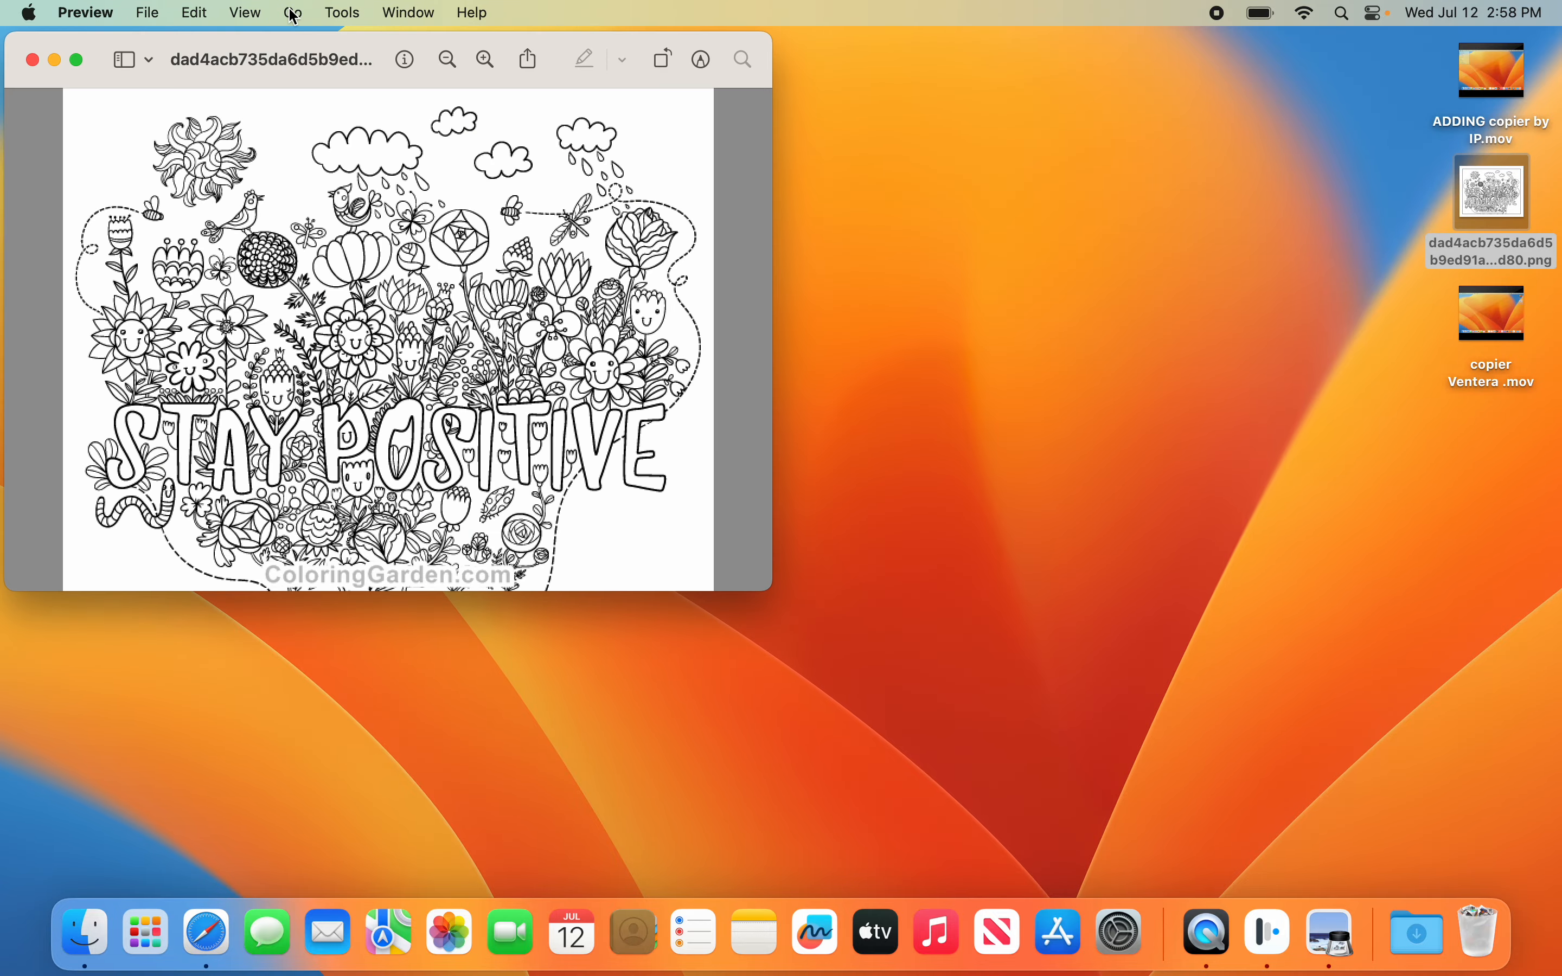
left_click(146, 12)
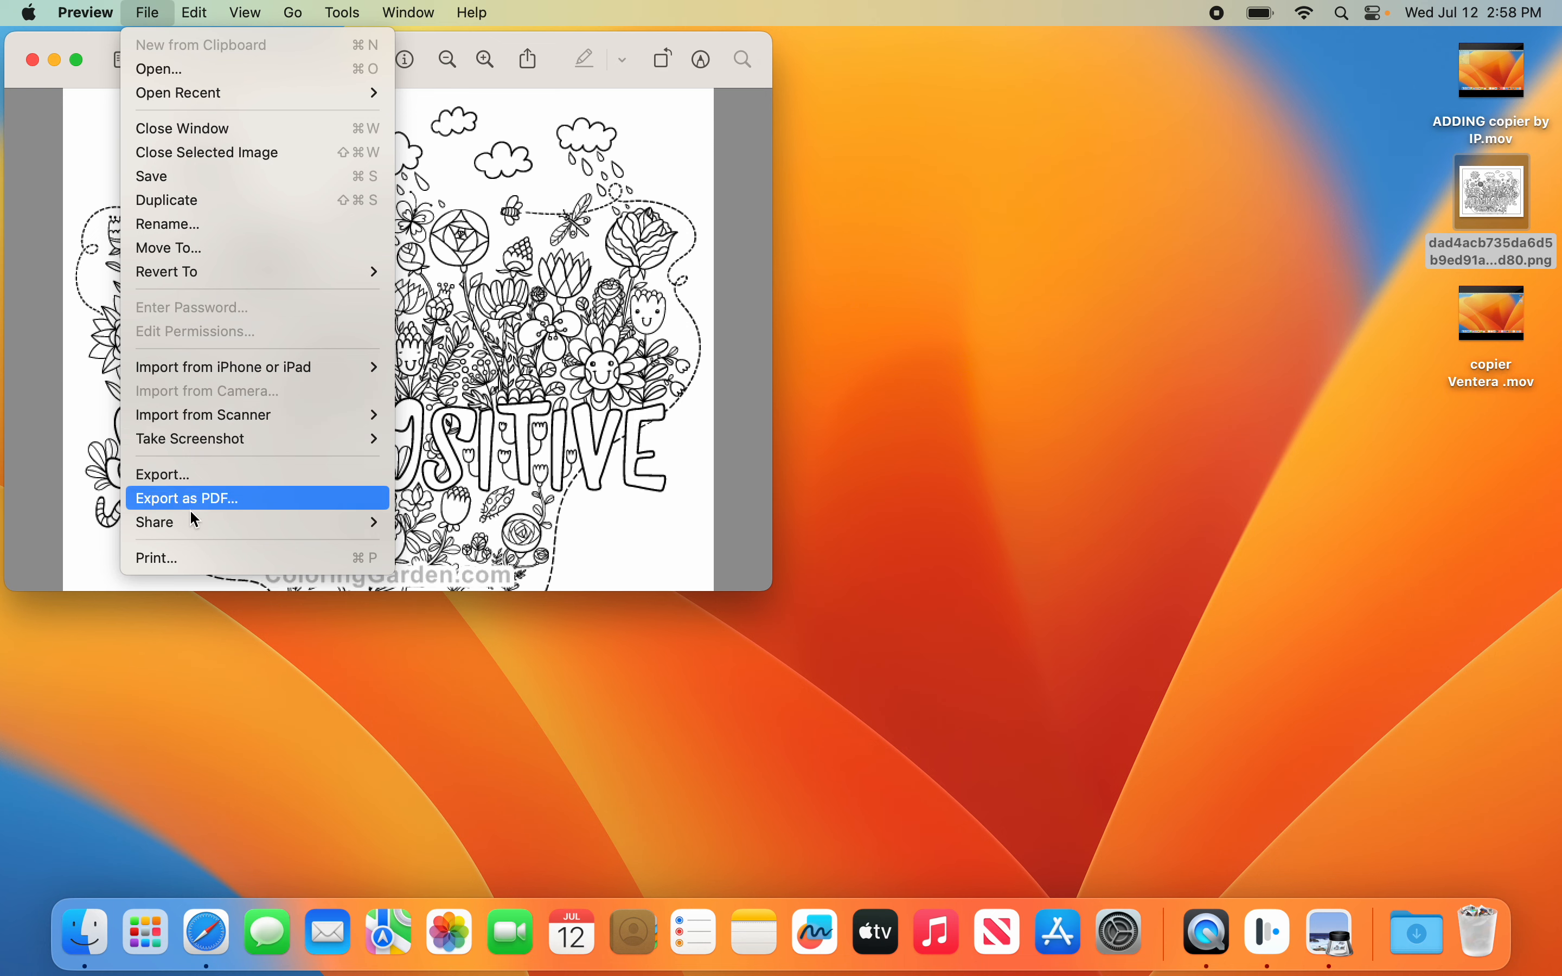
left_click(155, 557)
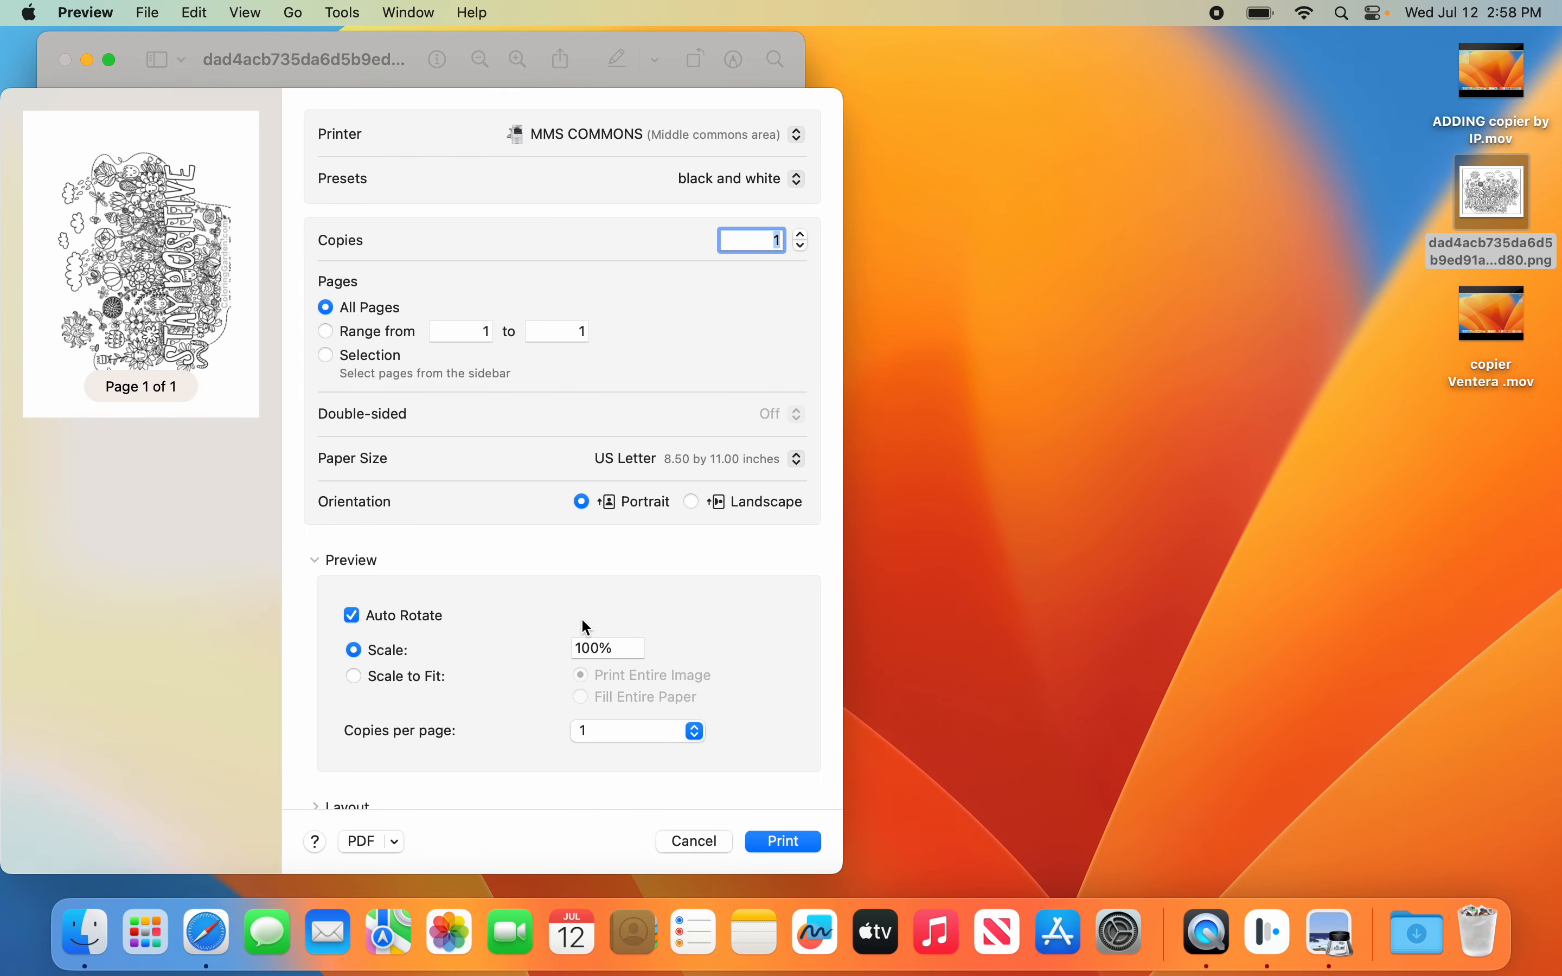
scroll("down", 3)
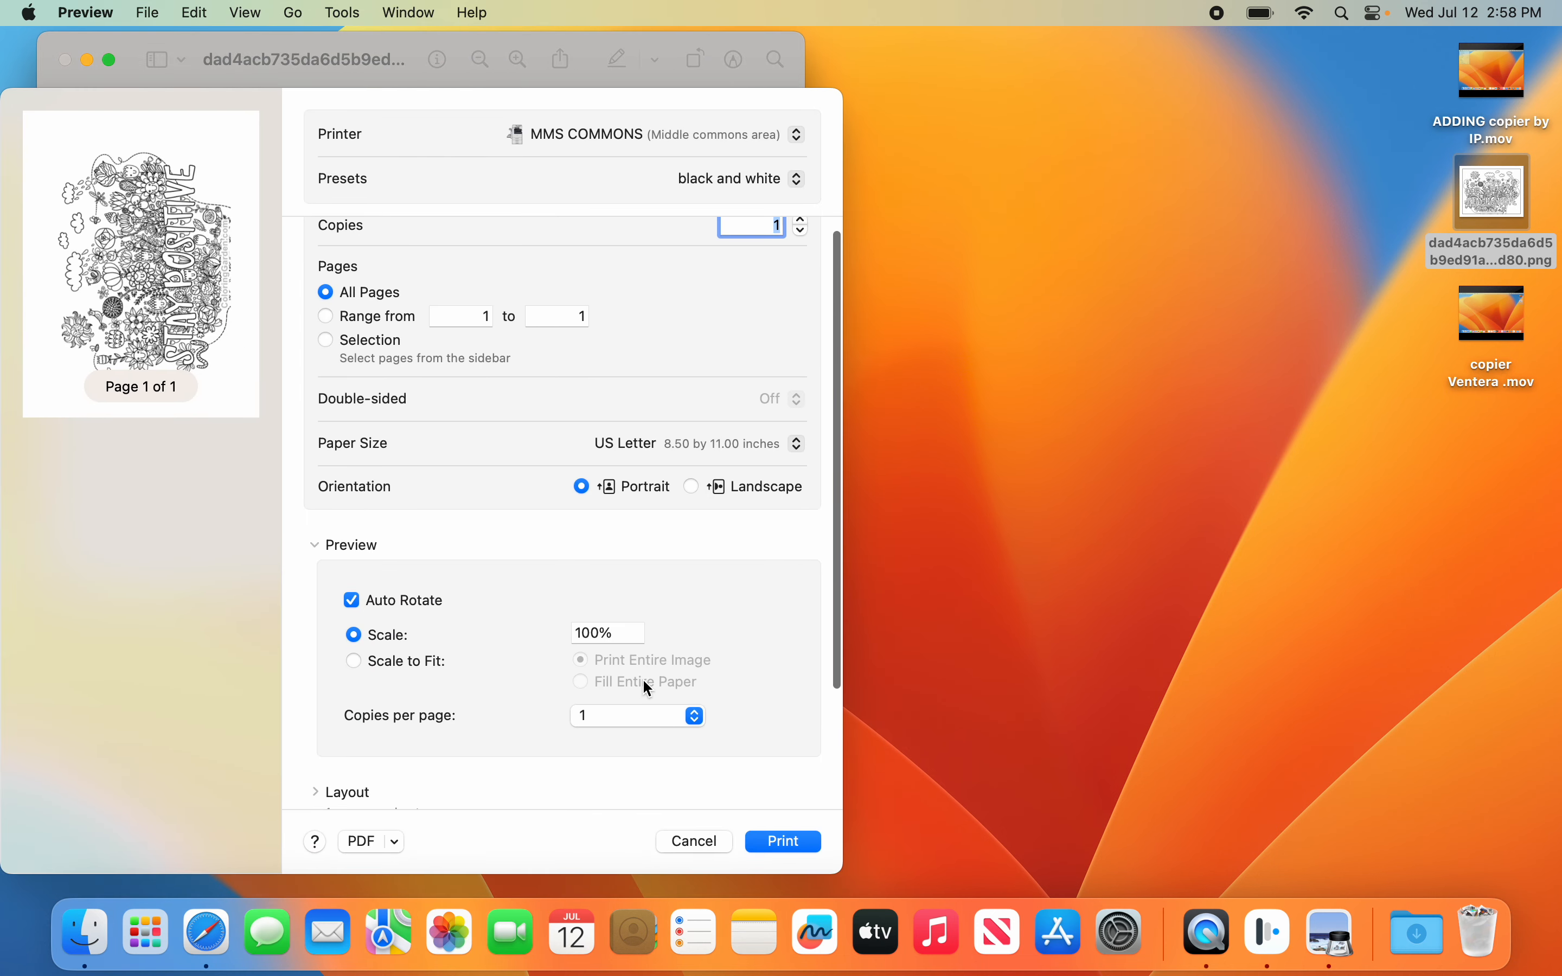
left_click(653, 134)
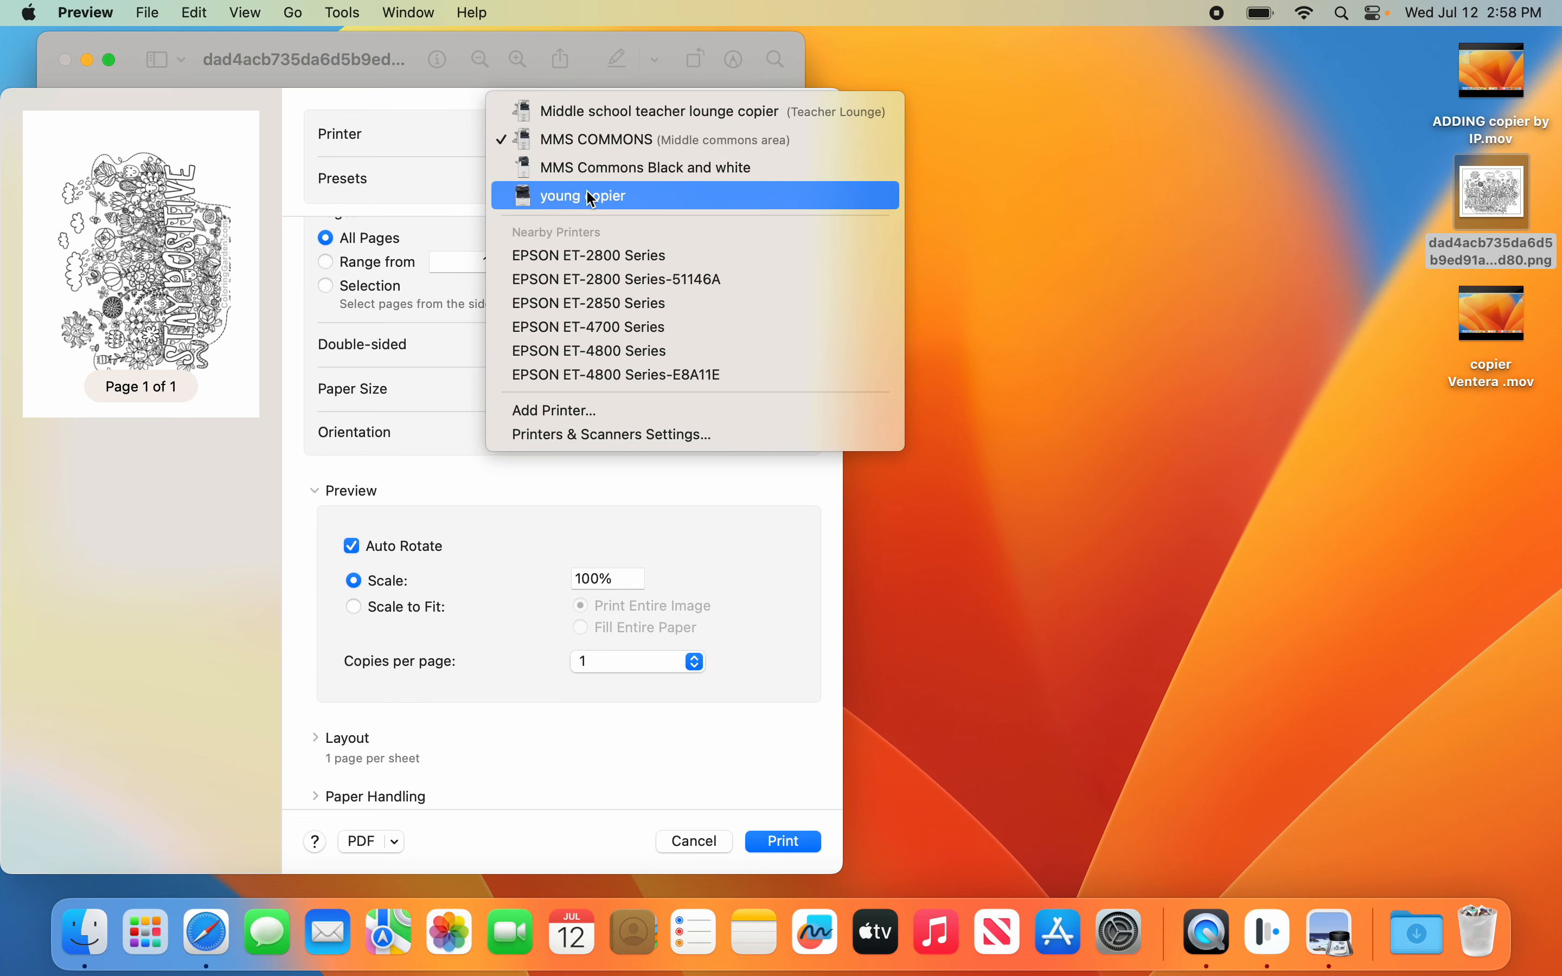
left_click(581, 195)
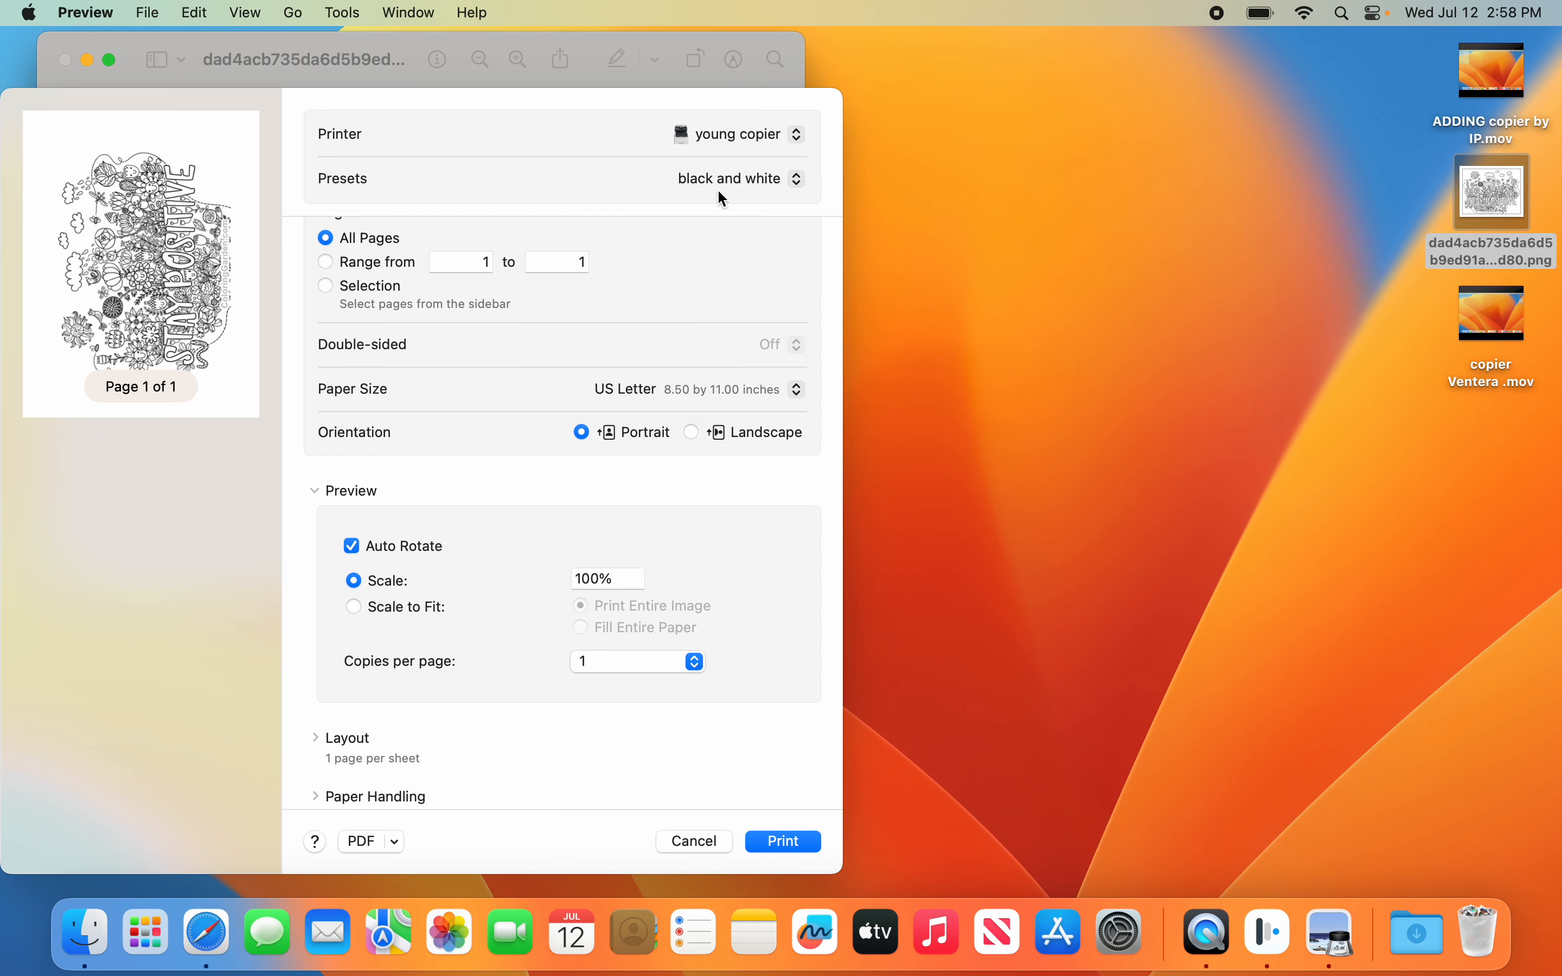
scroll("down", 3)
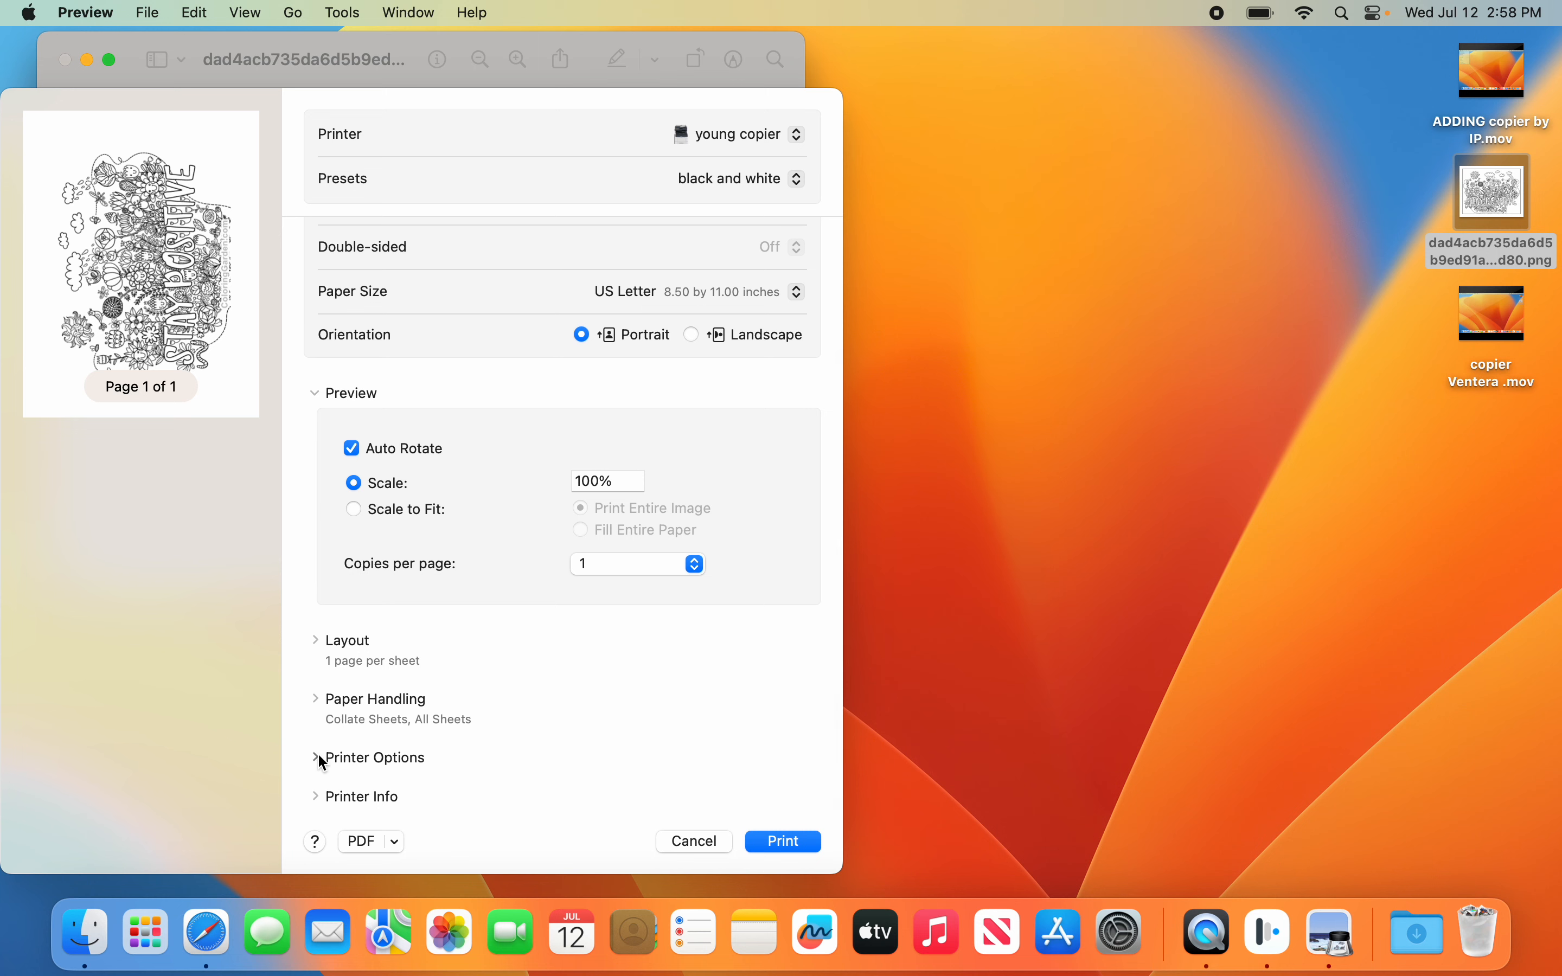
left_click(314, 756)
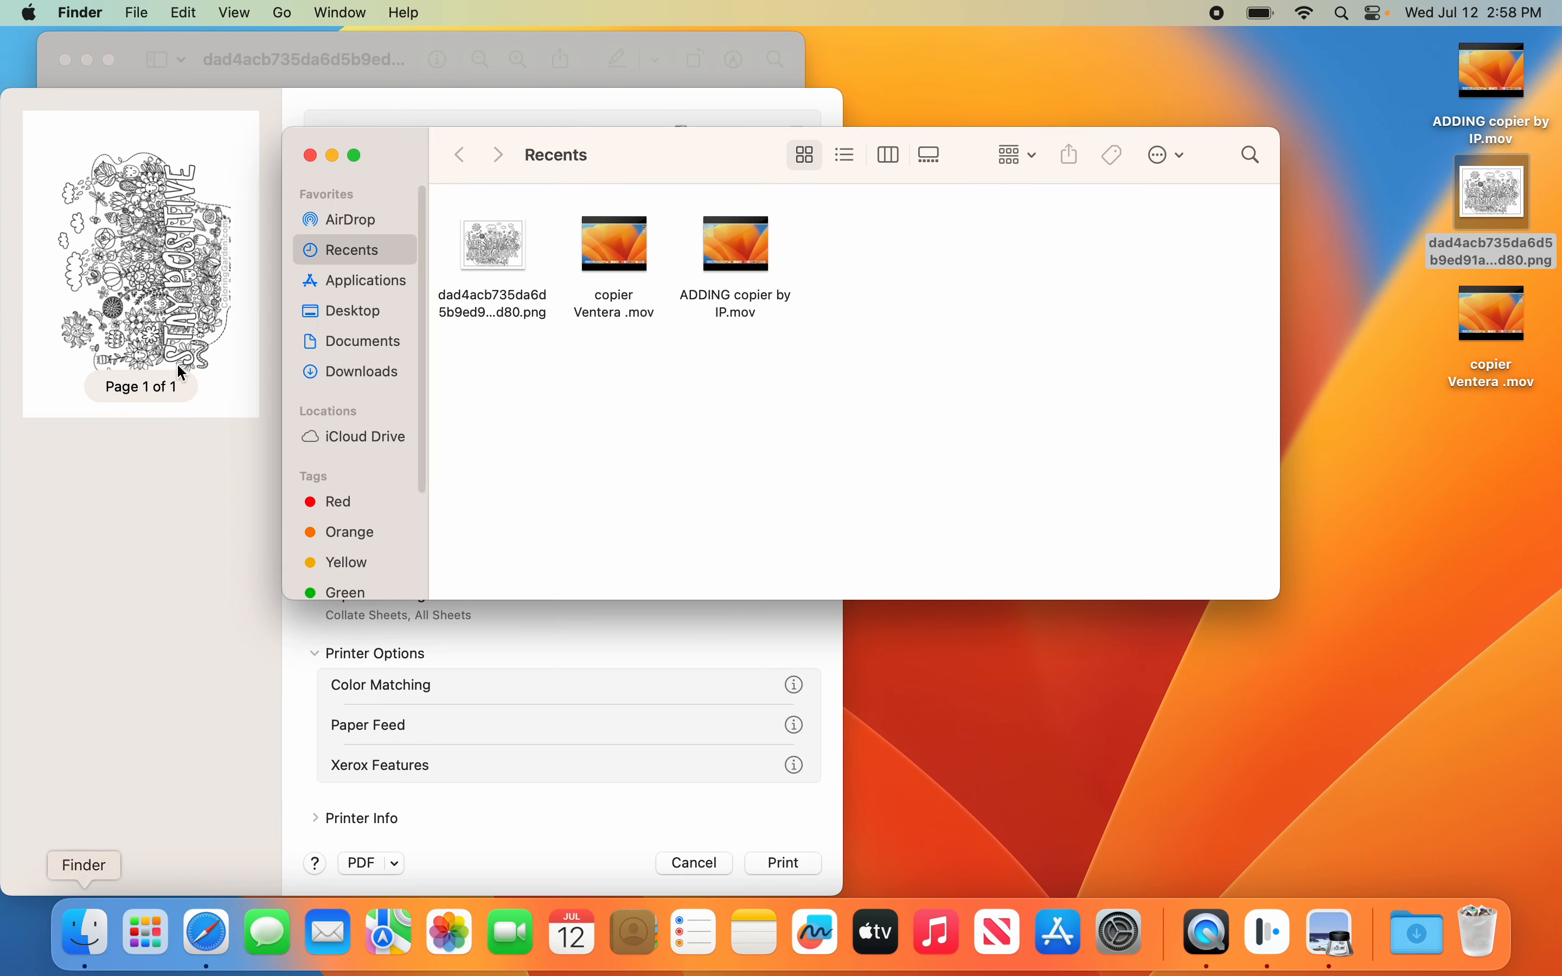
Step: Launch the Manager application from the Applications folder in Finder
left_click(364, 280)
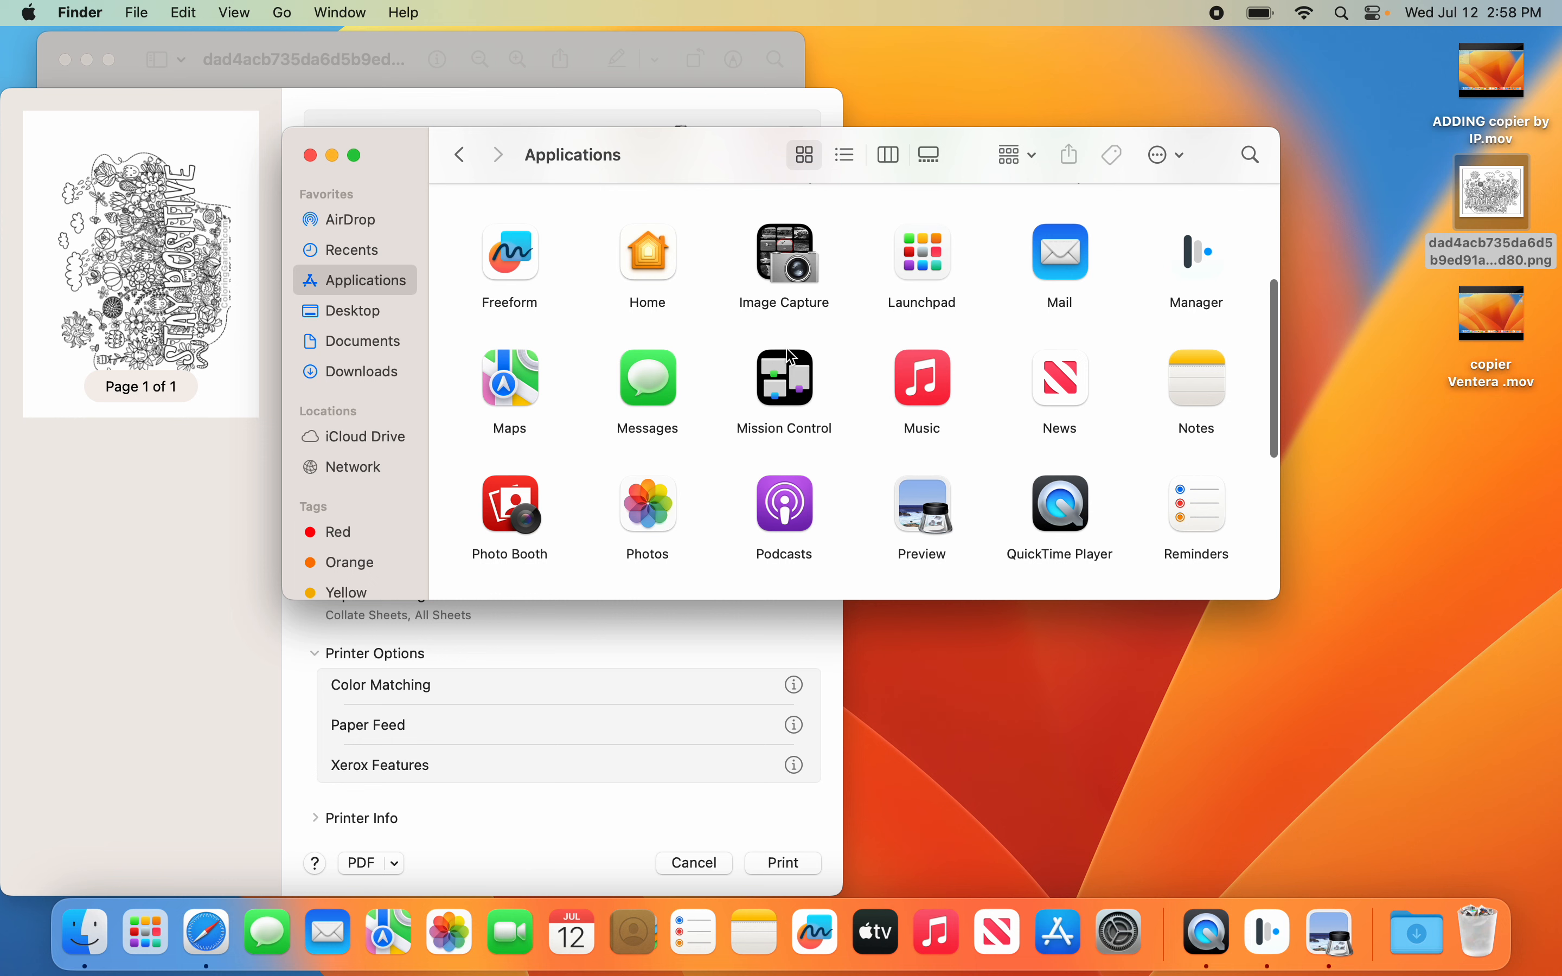
left_click(1195, 250)
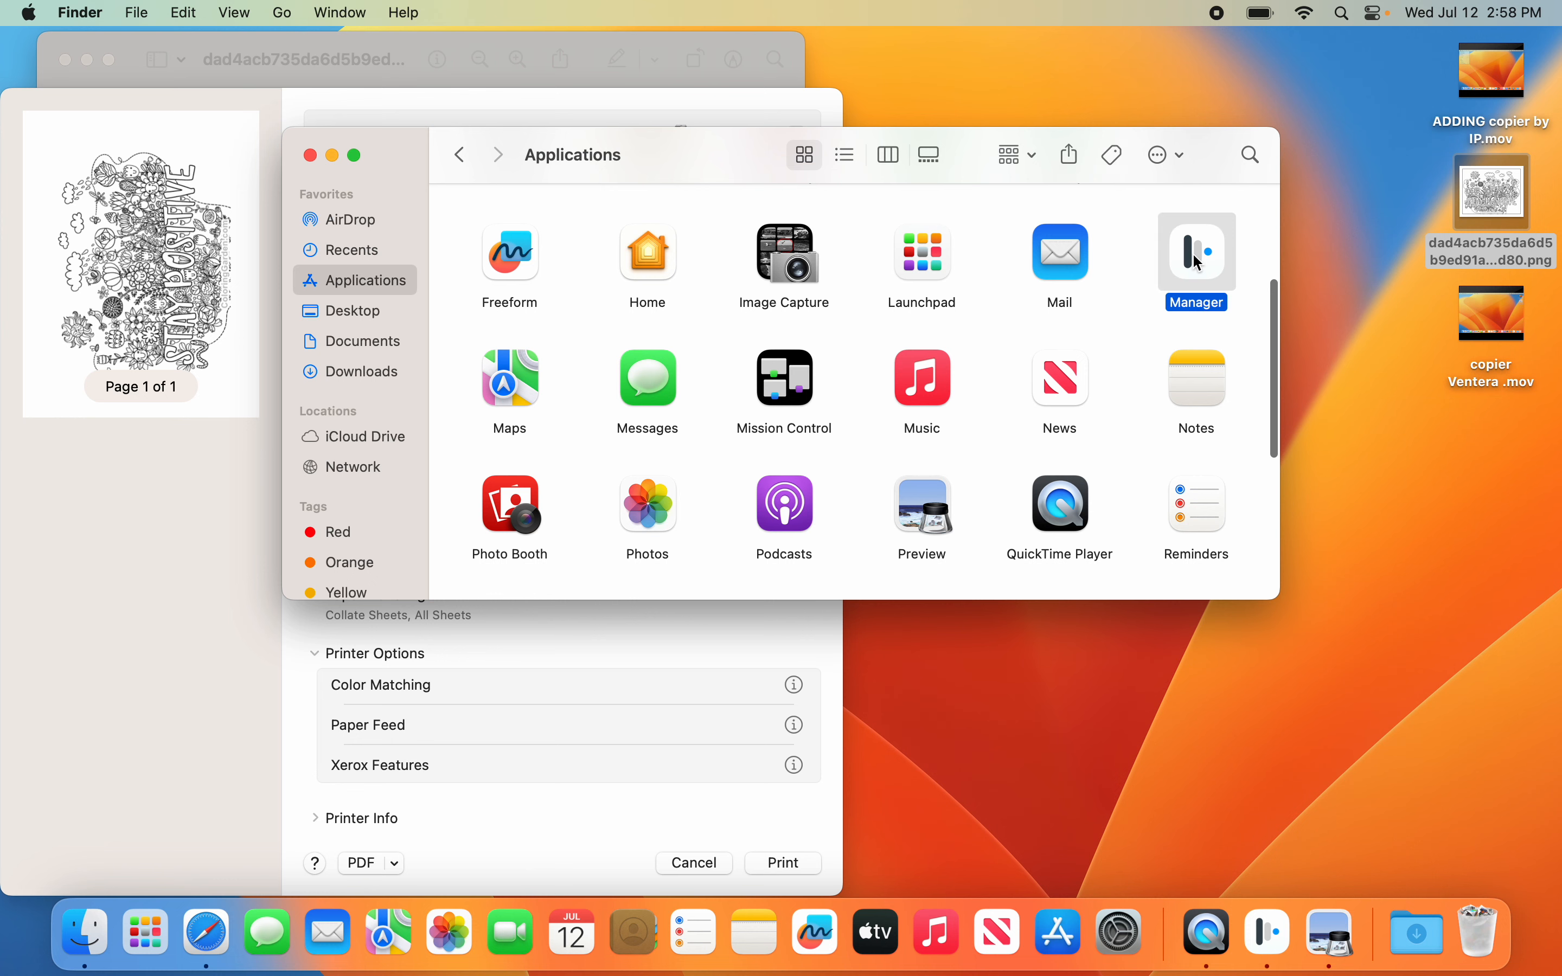
double_click(1195, 250)
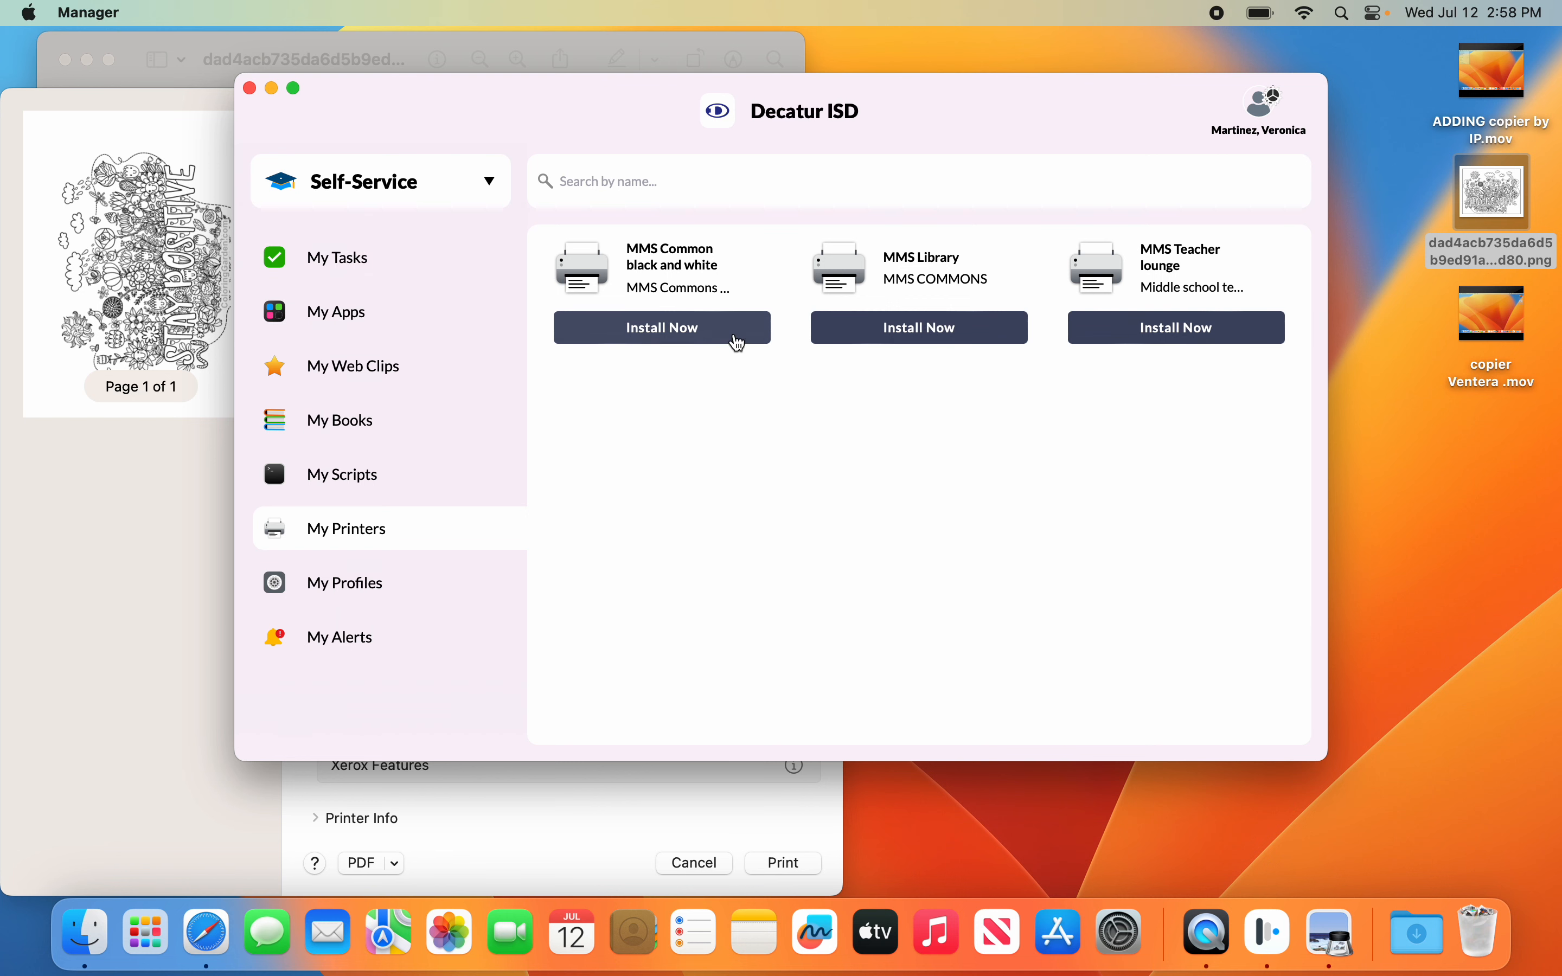
mouse_move(1227, 363)
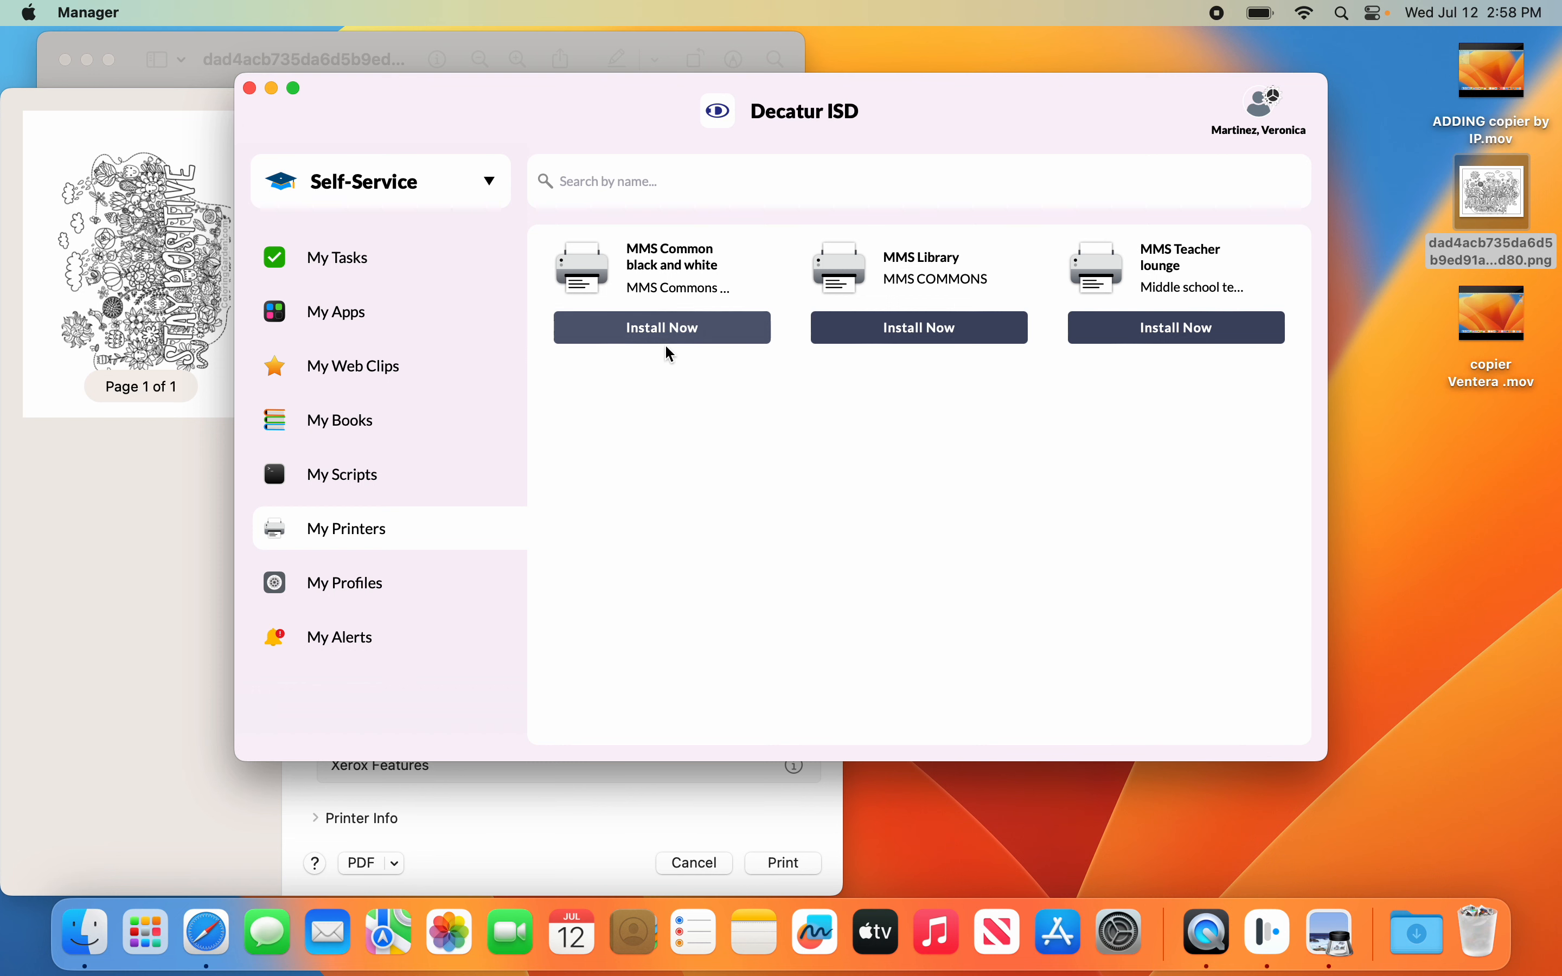
mouse_move(953, 424)
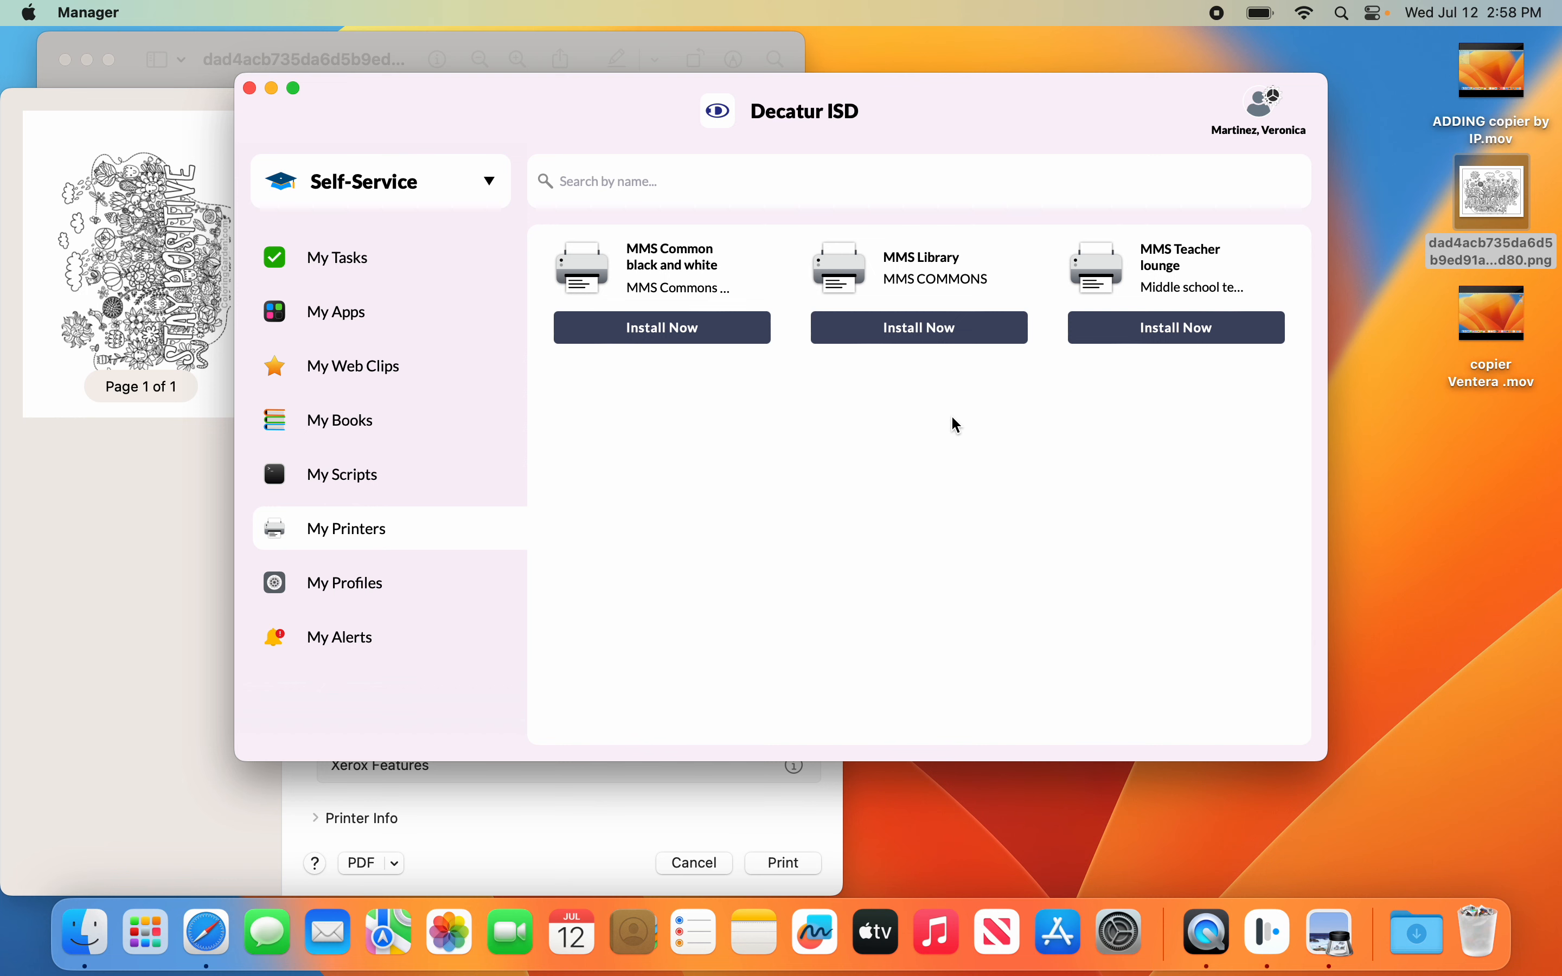
mouse_move(251, 97)
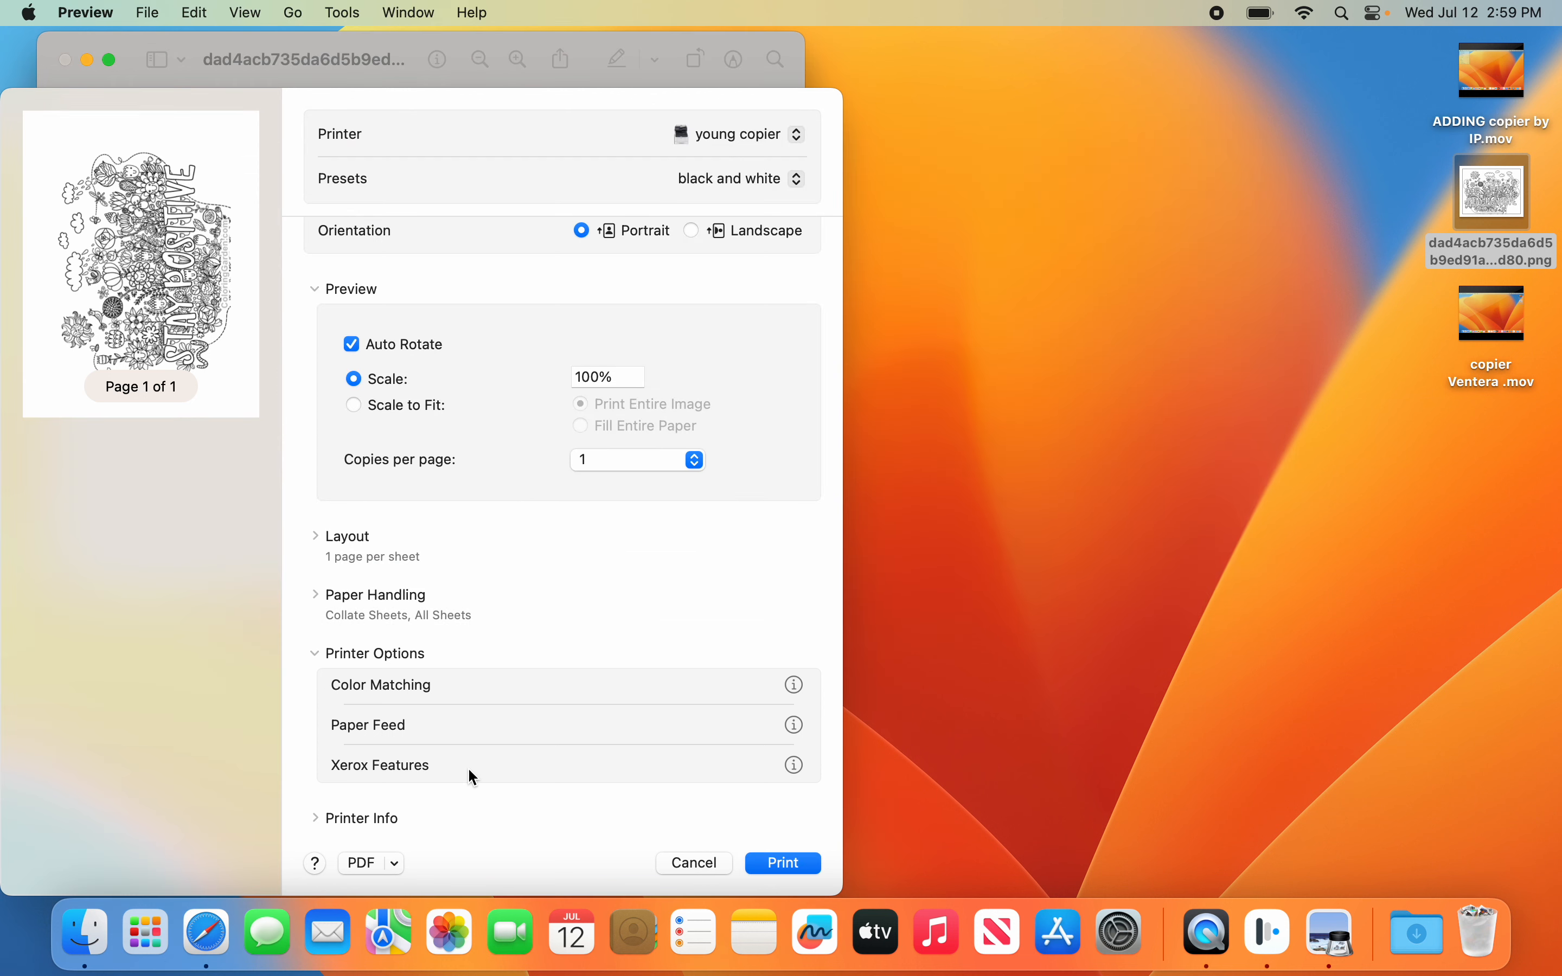
mouse_move(443, 776)
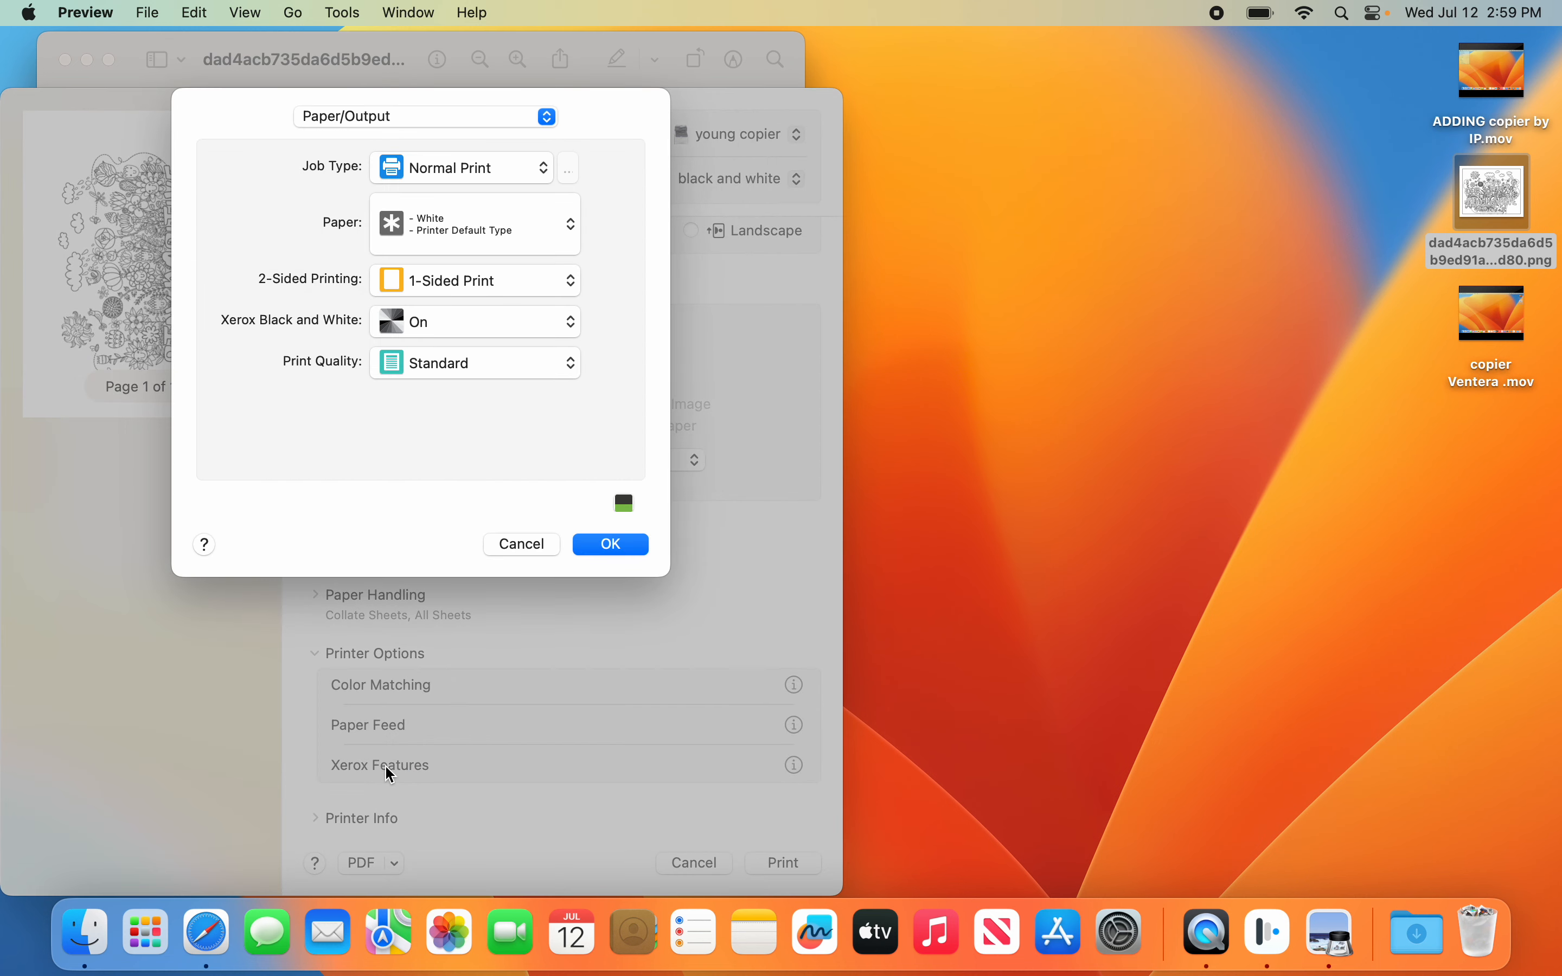
mouse_move(441, 286)
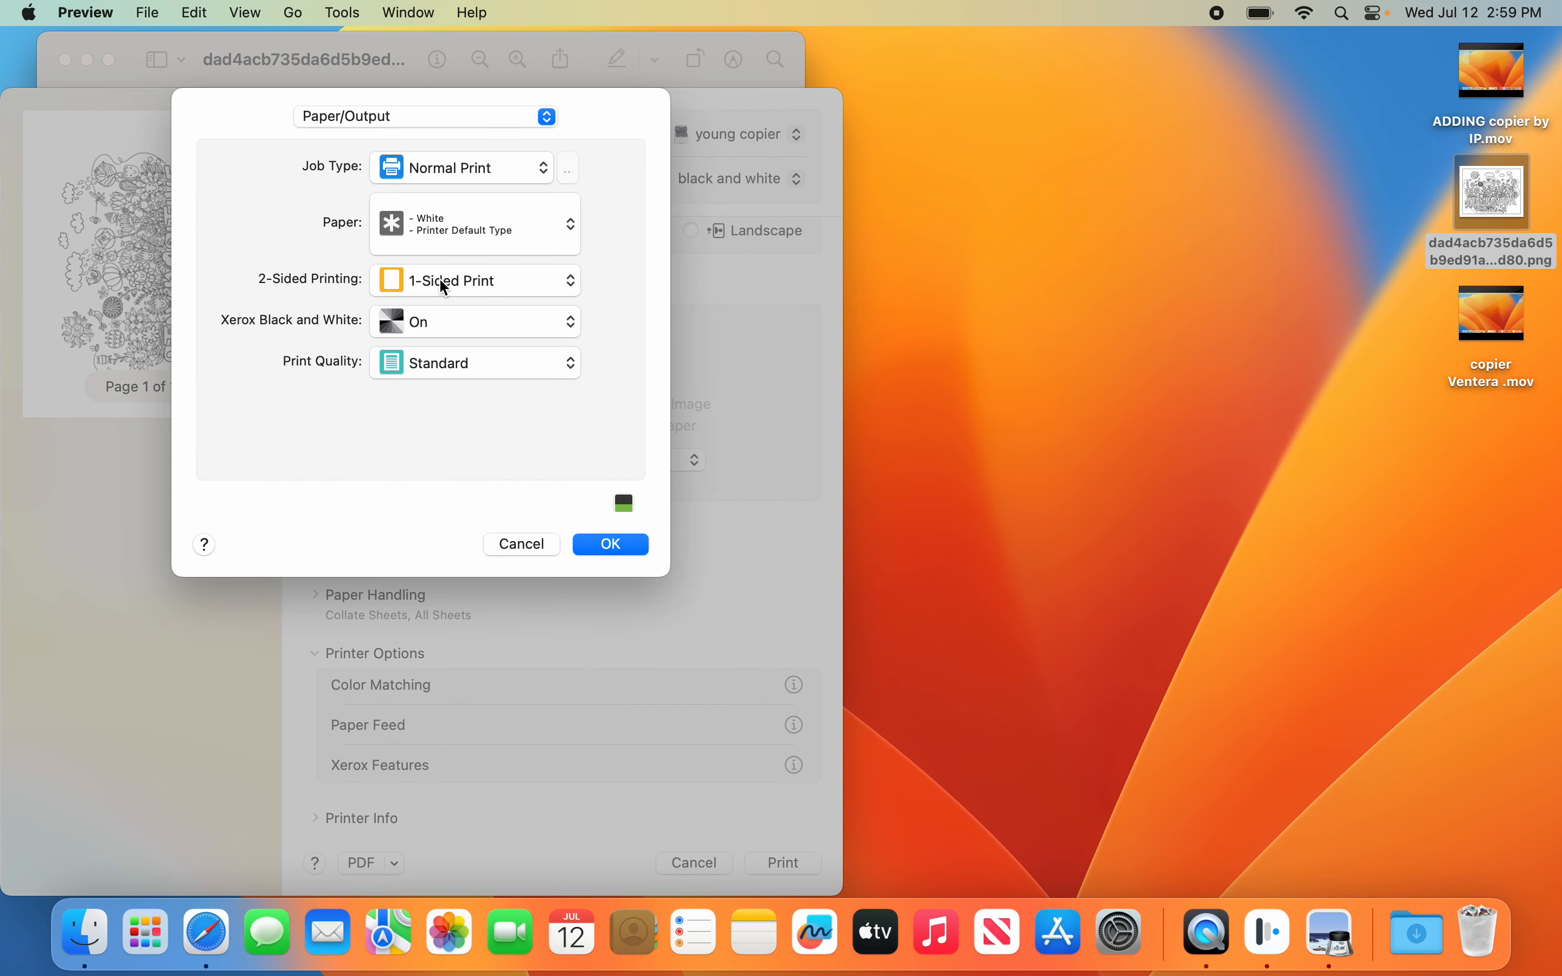
Step: Keep Xerox Black and White printing set to On
left_click(475, 321)
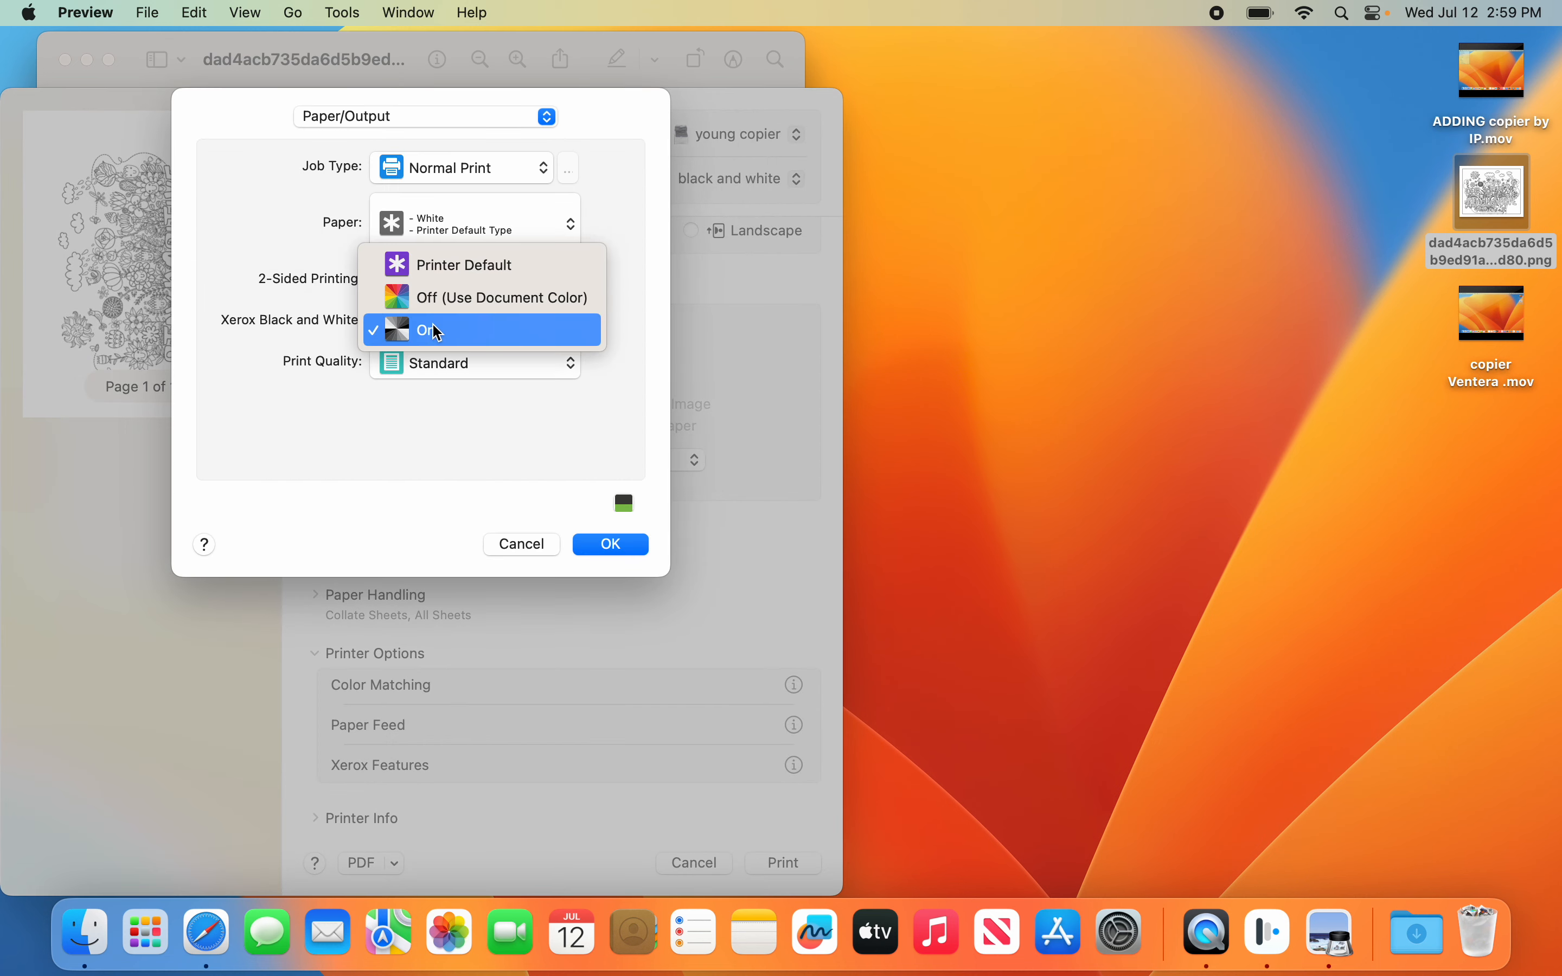
left_click(432, 329)
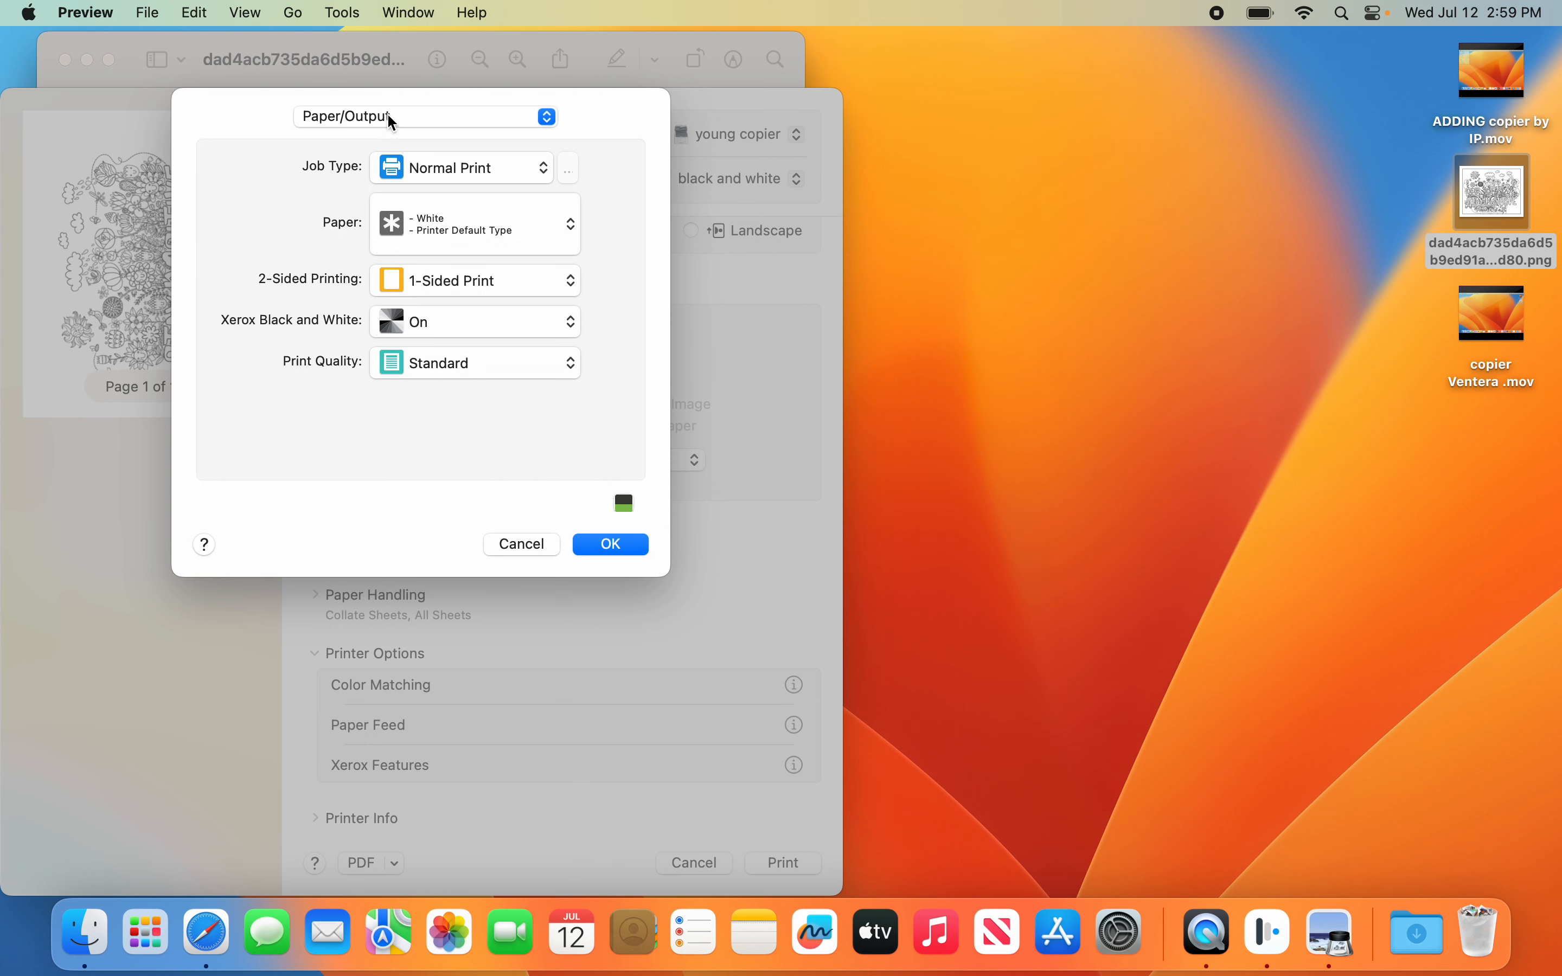
Step: Switch to the Advanced copier pane and bring up the Accounting configuration
left_click(424, 116)
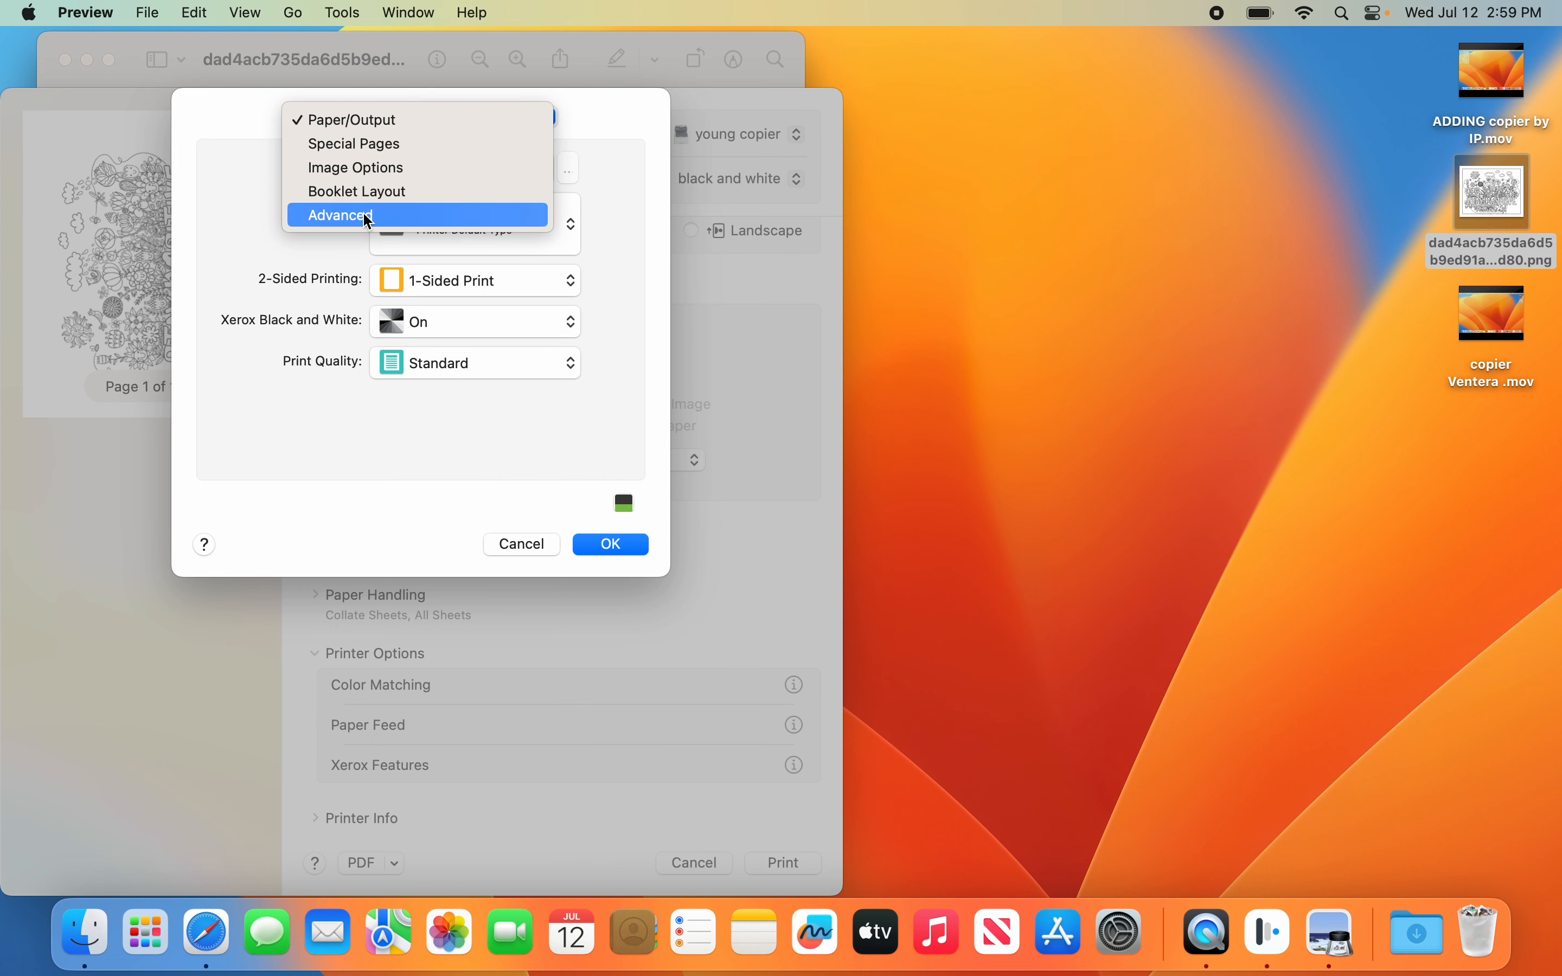
left_click(340, 213)
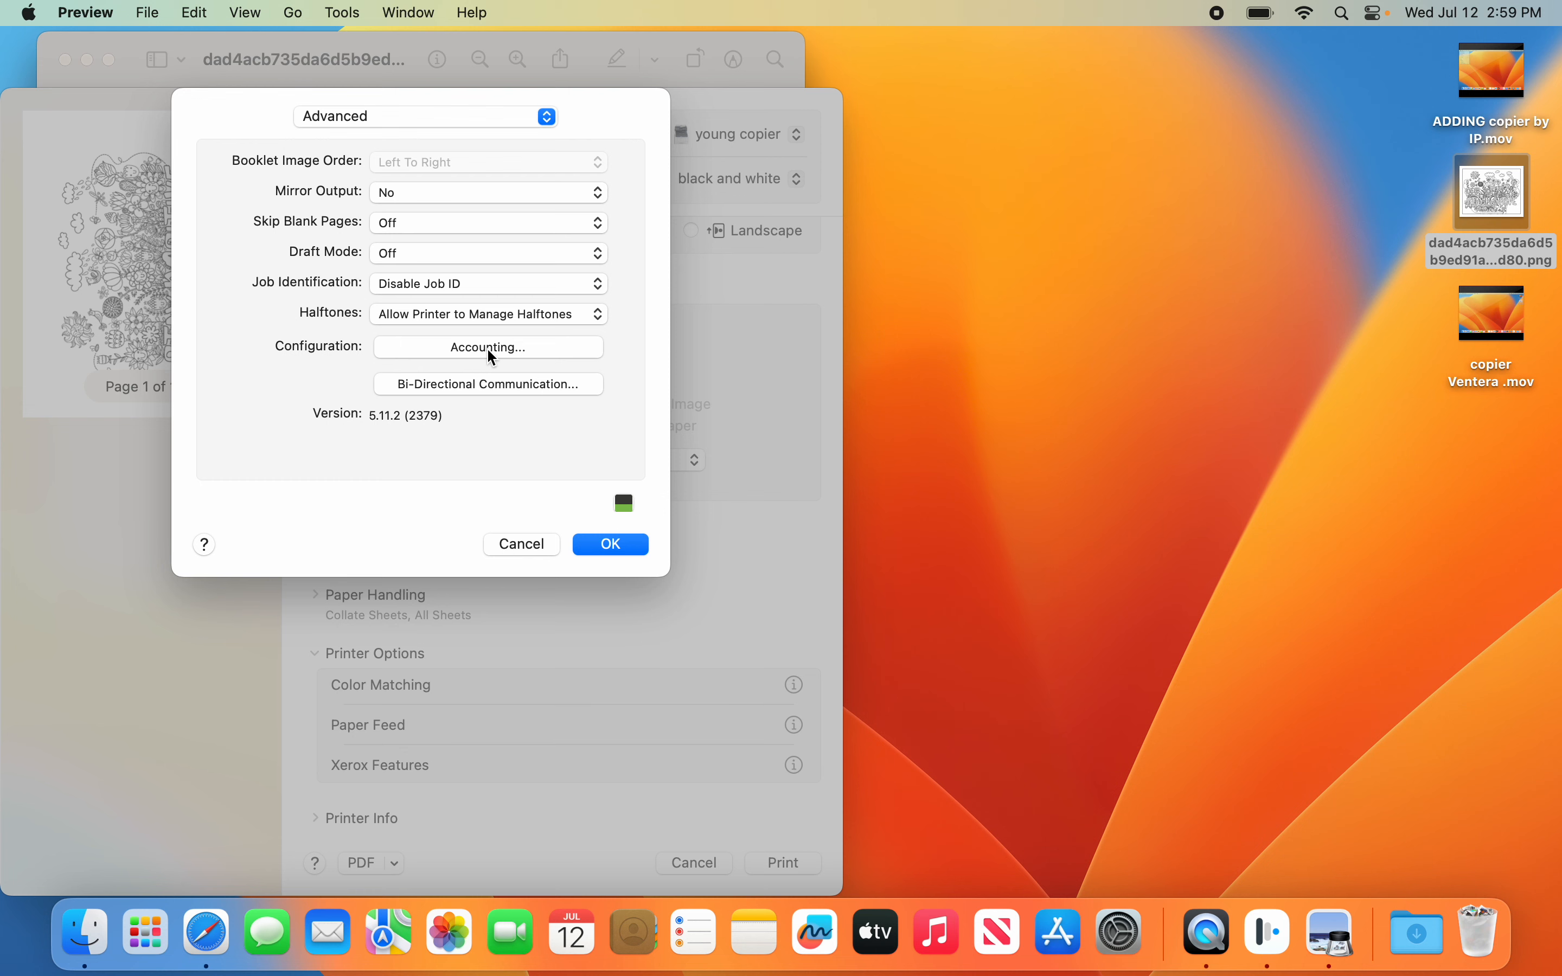
left_click(488, 347)
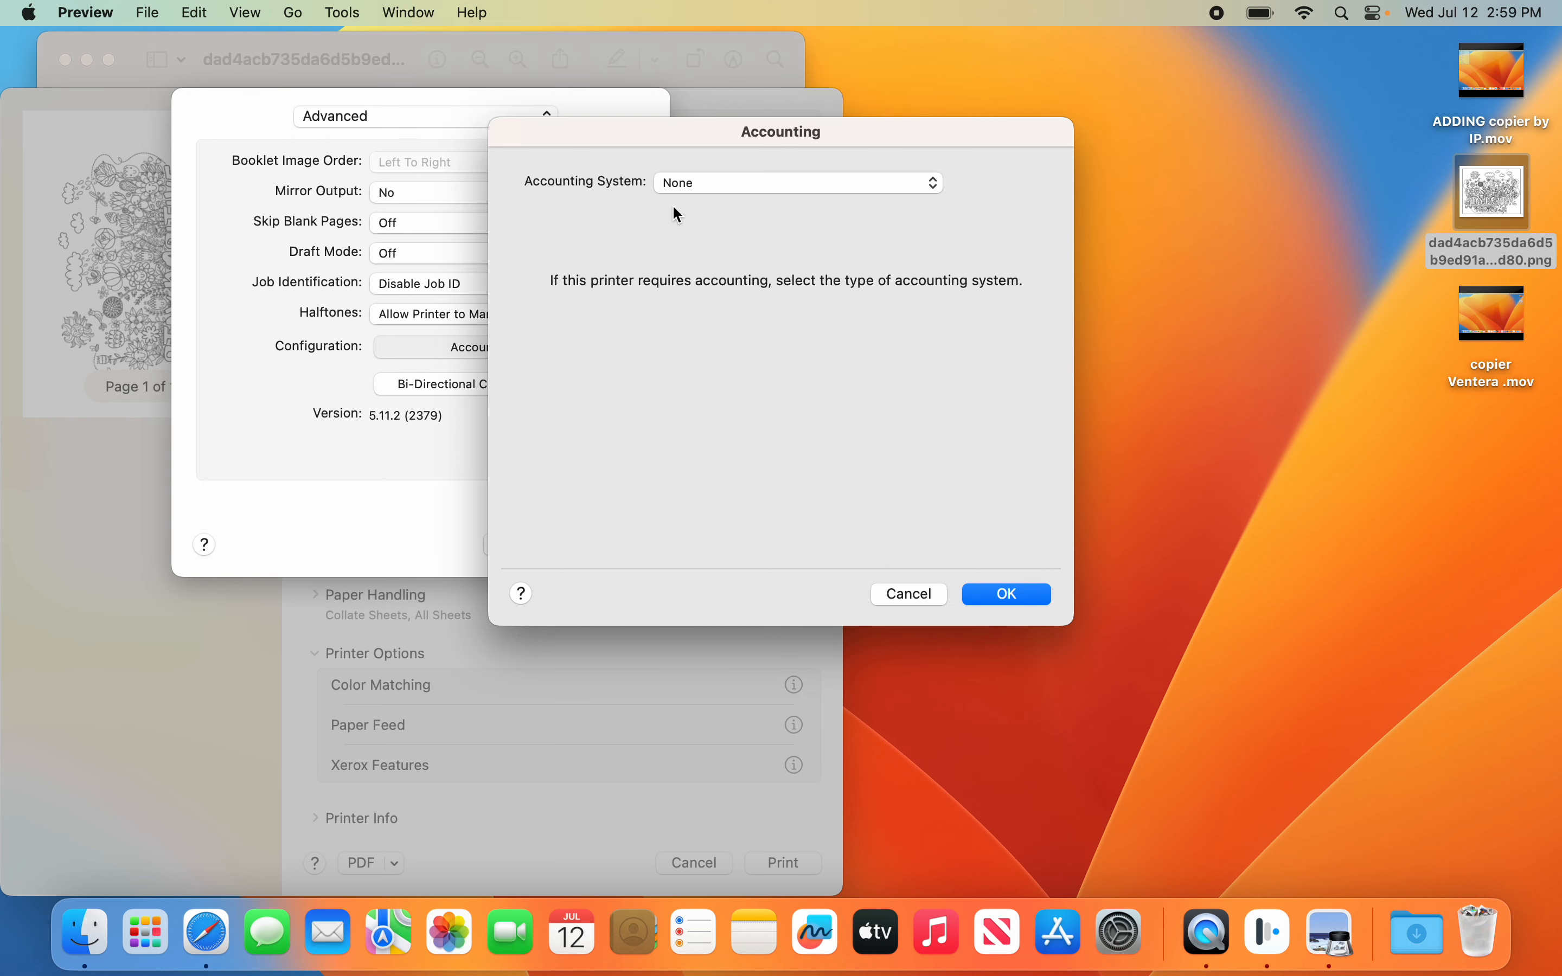
Step: Set accounting to Xerox Standard Accounting or Auditron, Always Prompt, with a default user ID, and confirm
left_click(795, 183)
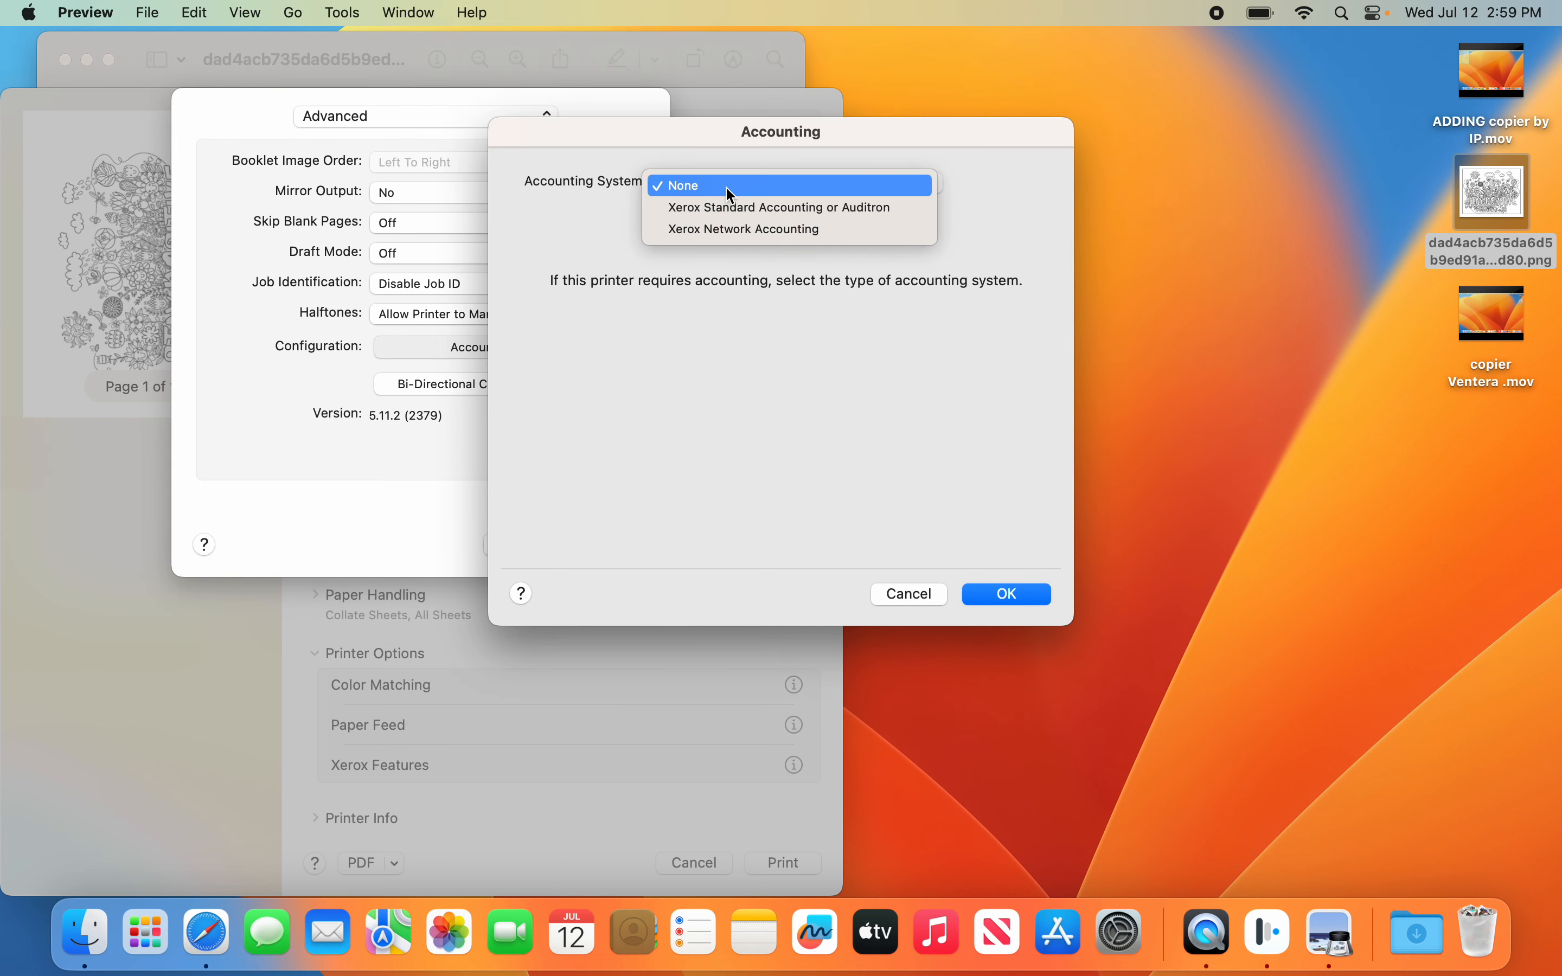
left_click(777, 207)
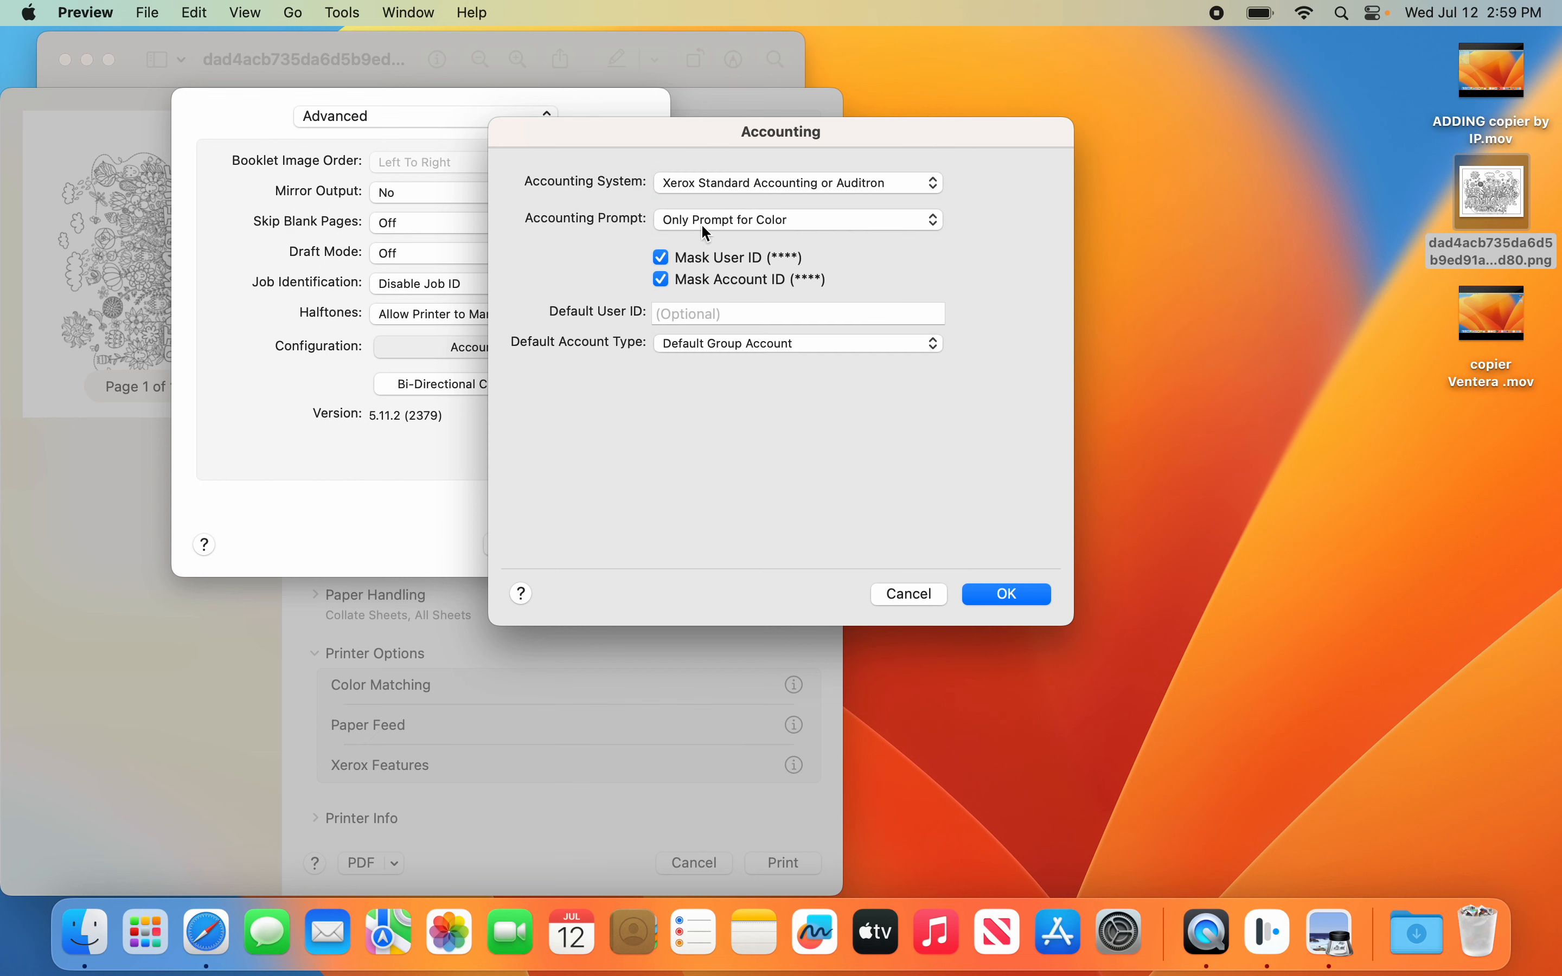
mouse_move(741, 232)
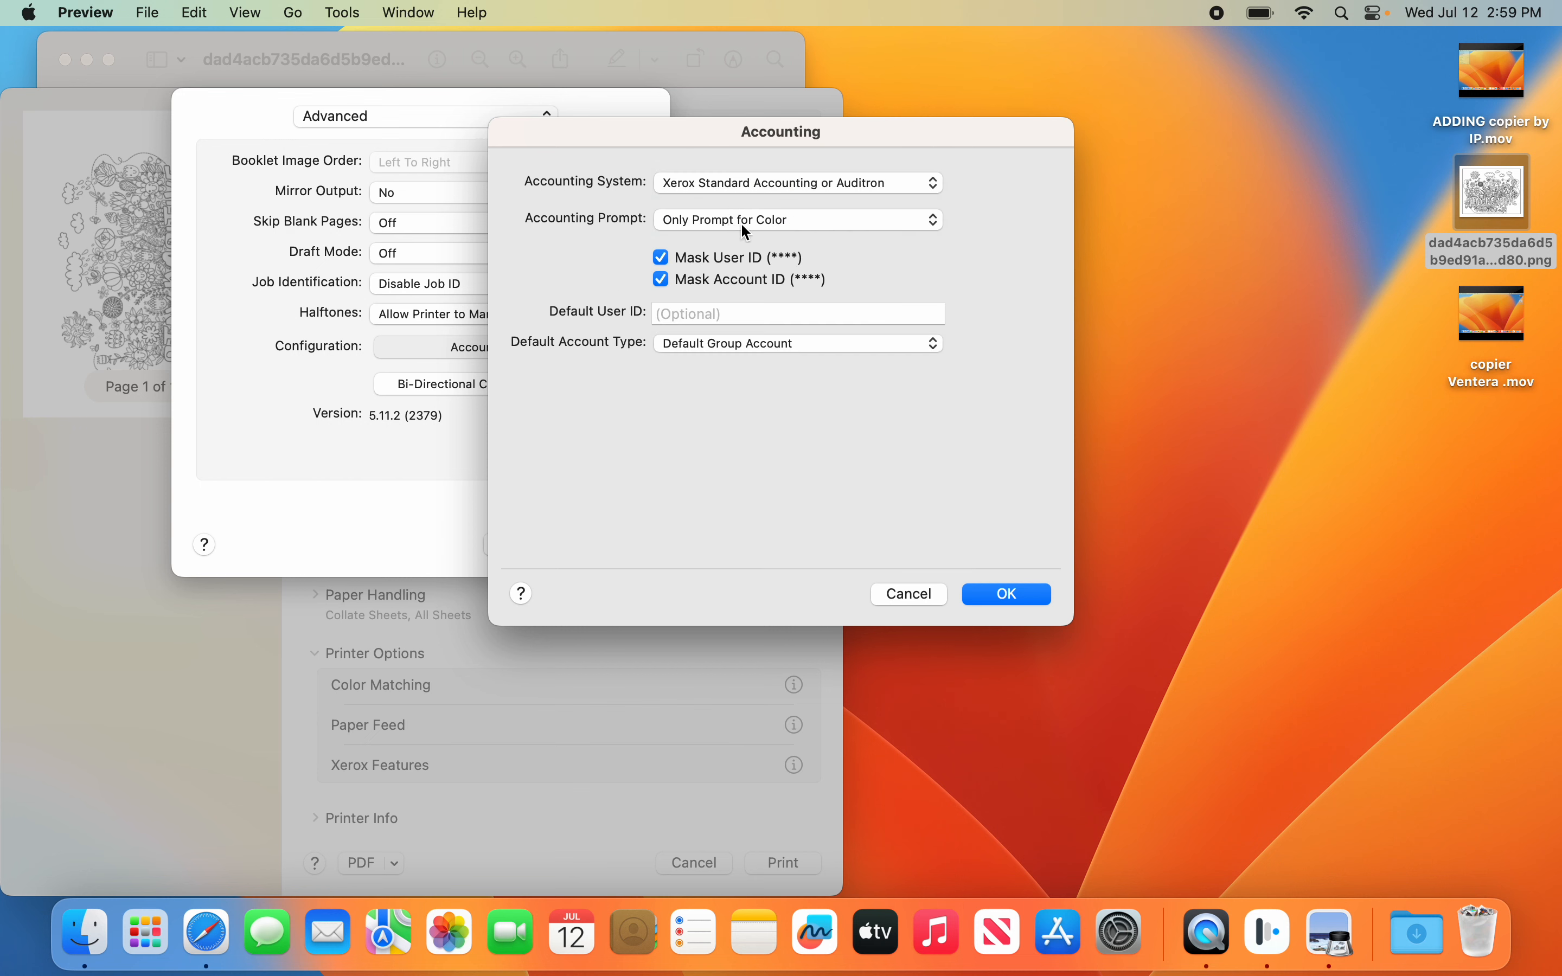
mouse_move(839, 222)
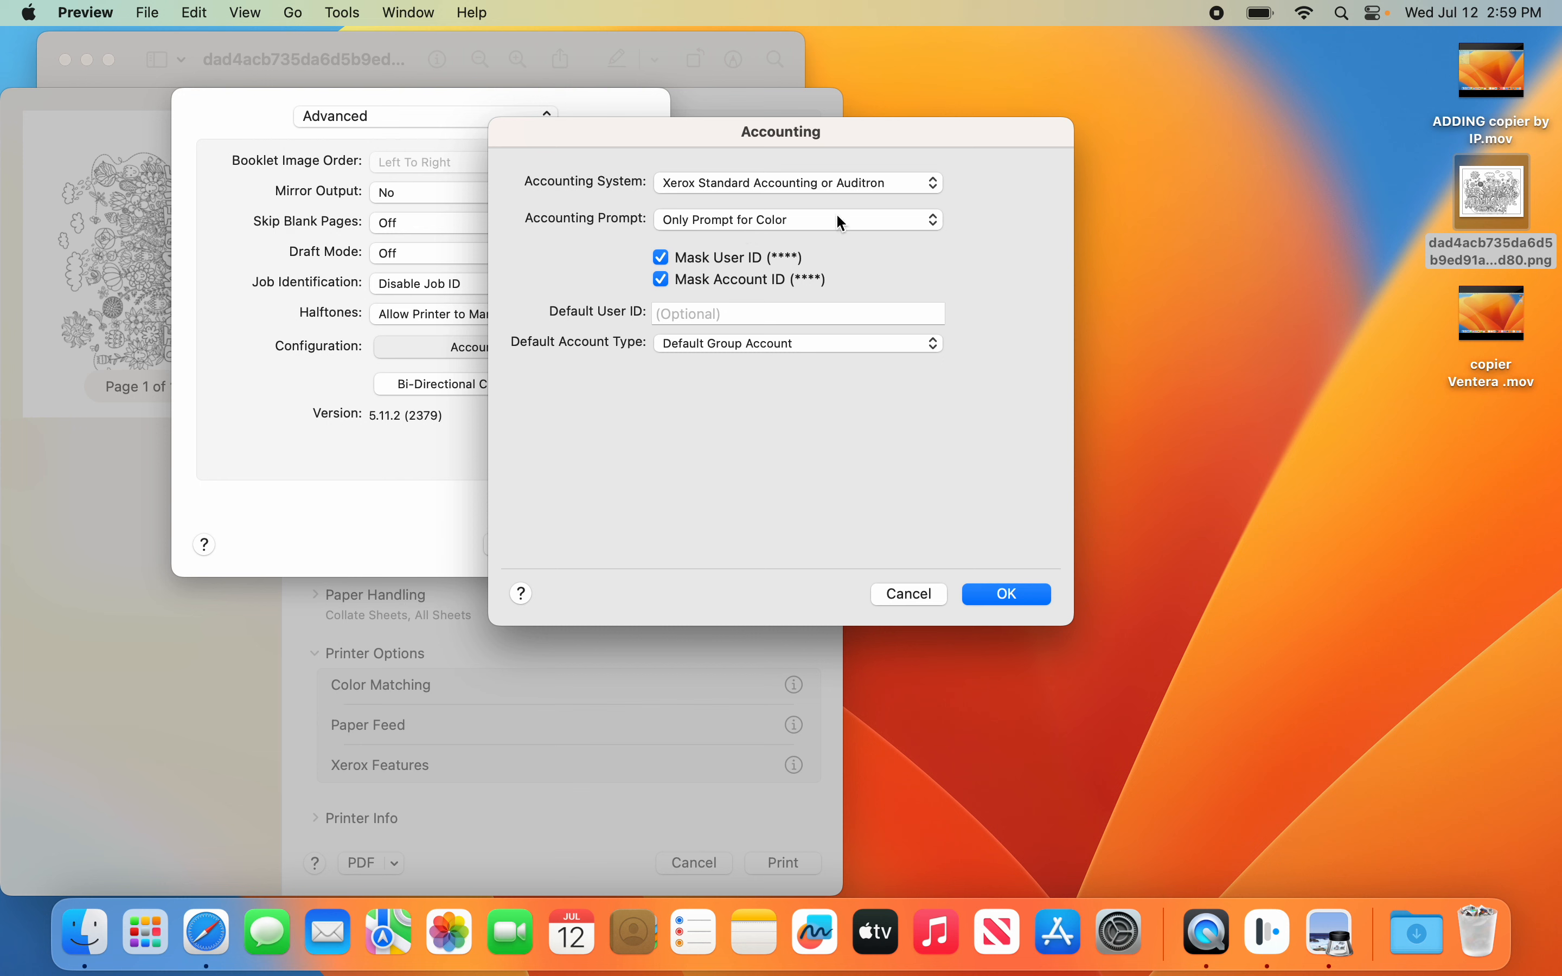
left_click(797, 219)
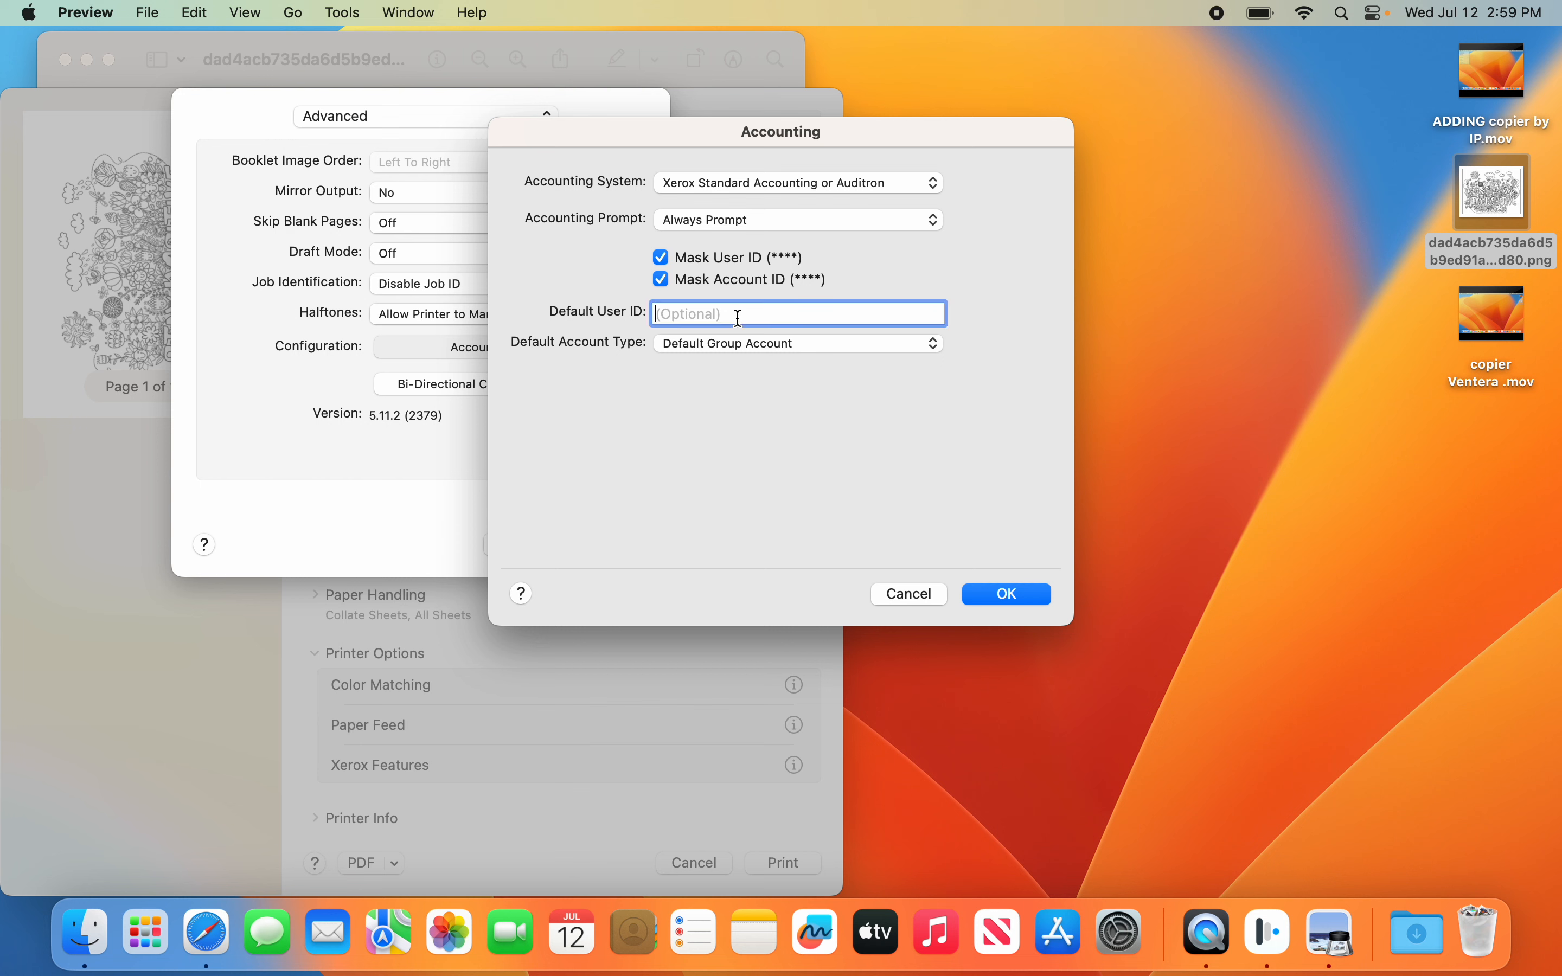
type("••")
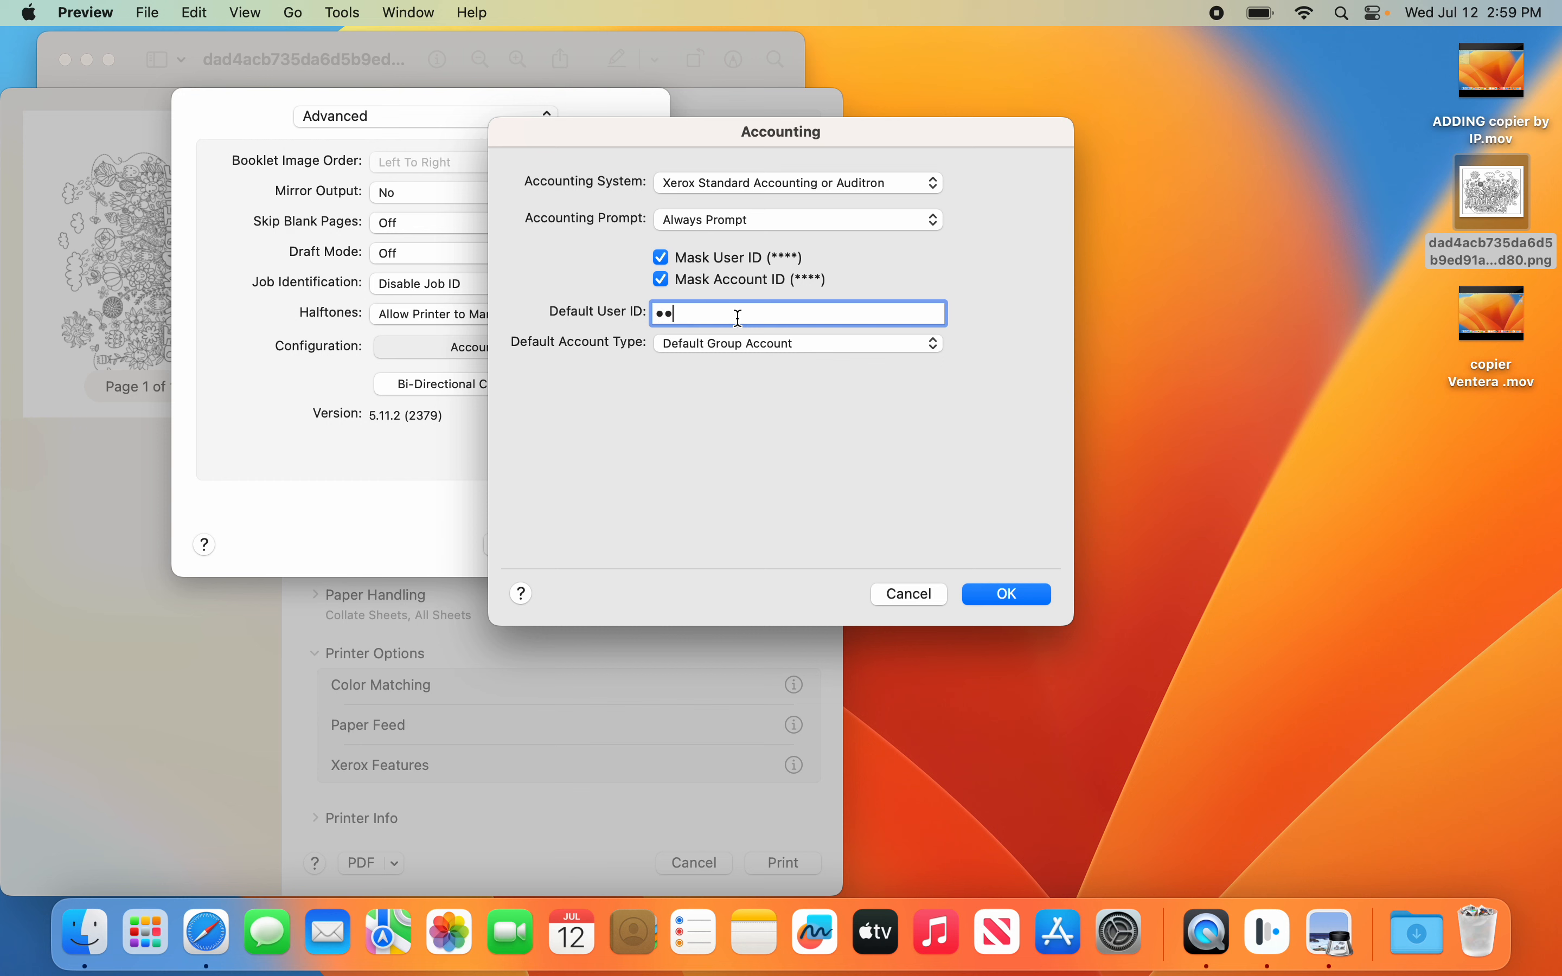
type("••")
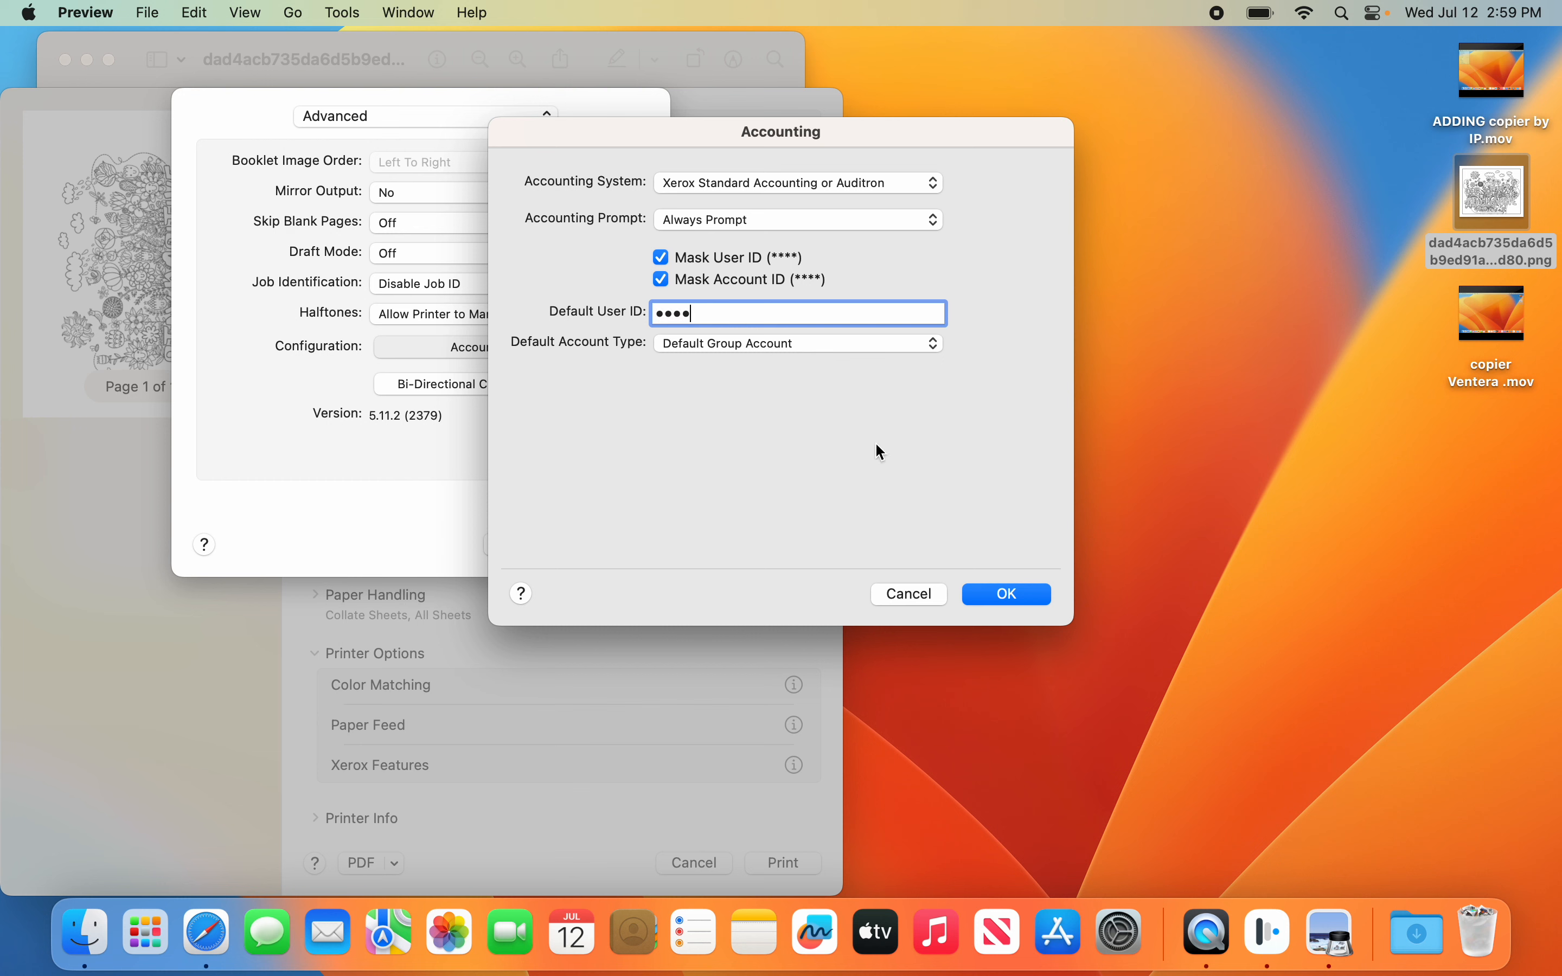
left_click(1005, 593)
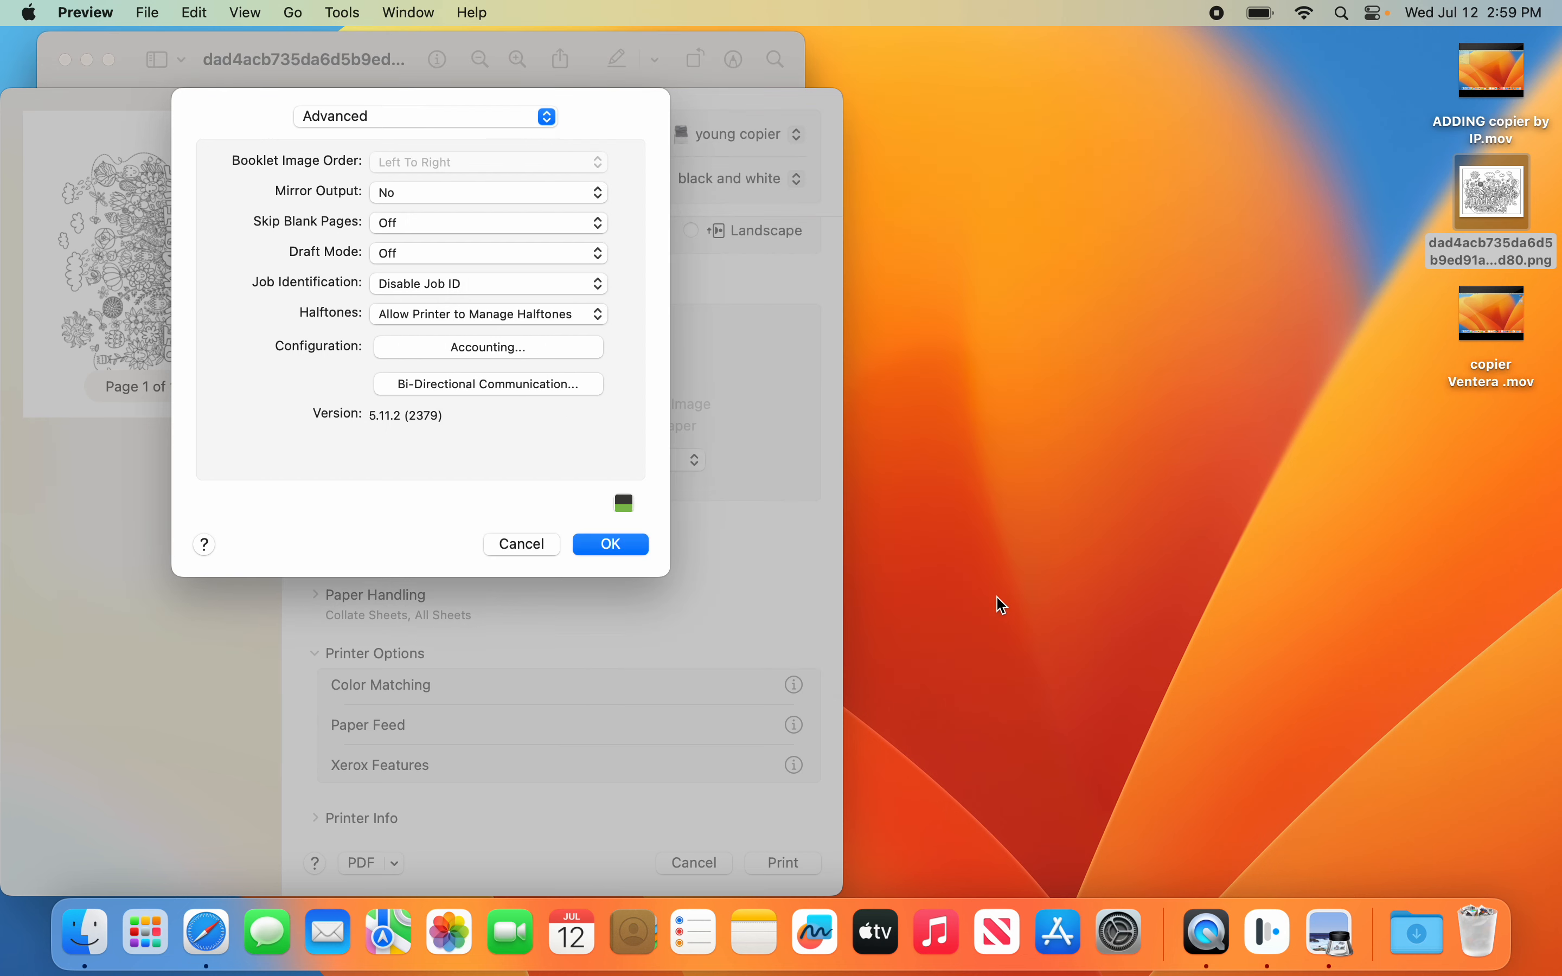
mouse_move(610, 544)
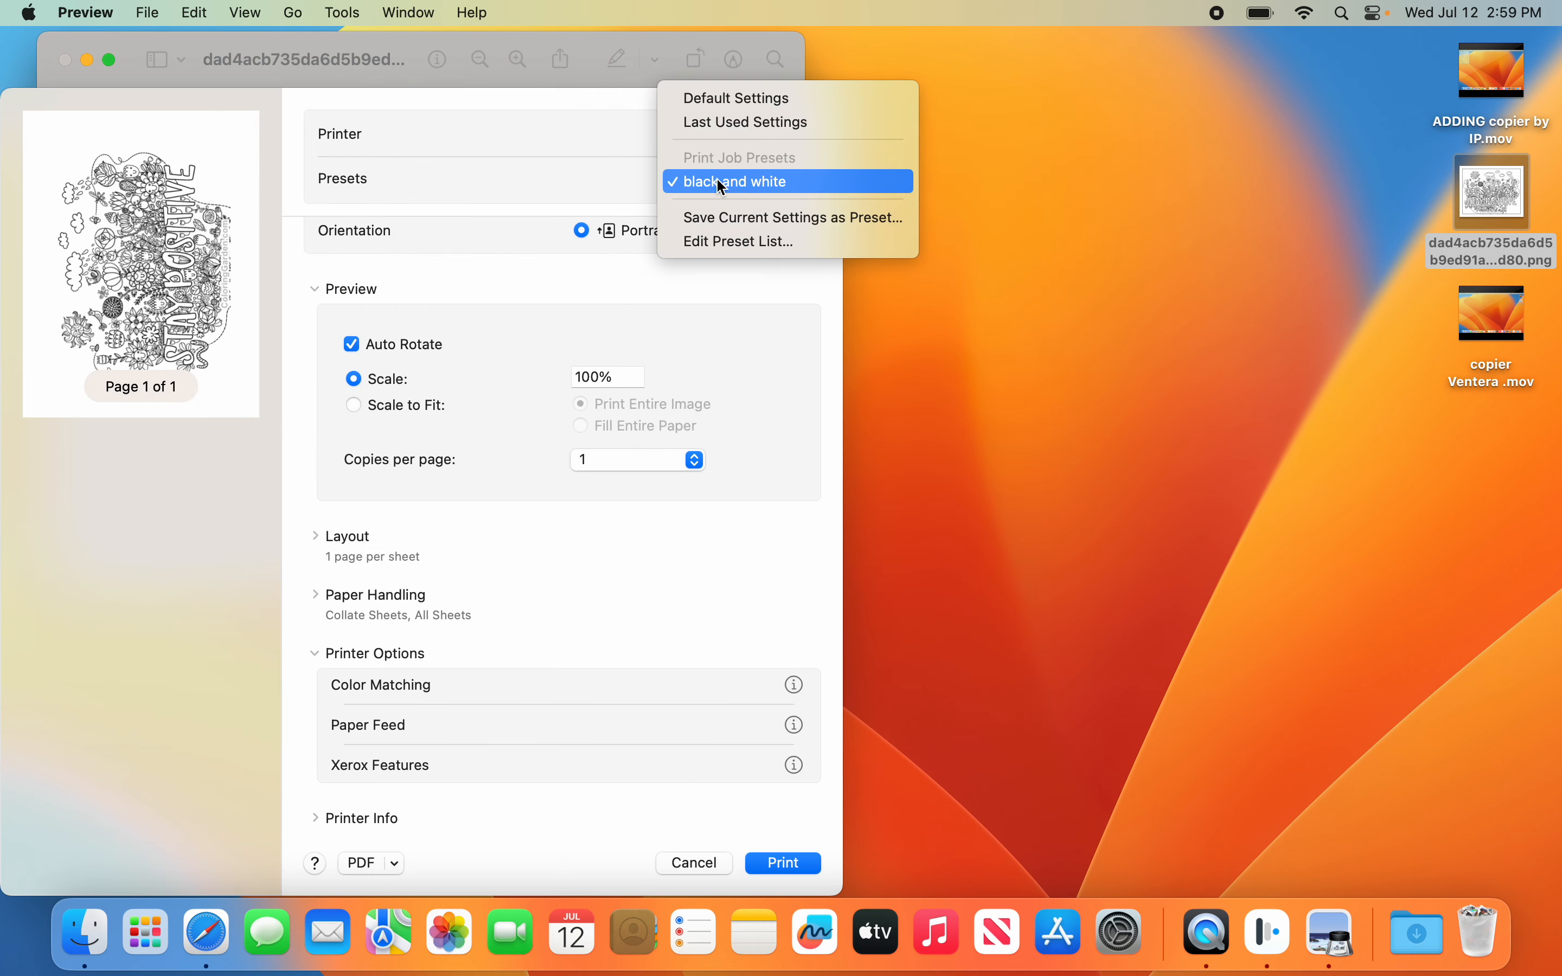
Step: Save the current settings as the all-printers print job preset 'black and white 1'
left_click(791, 216)
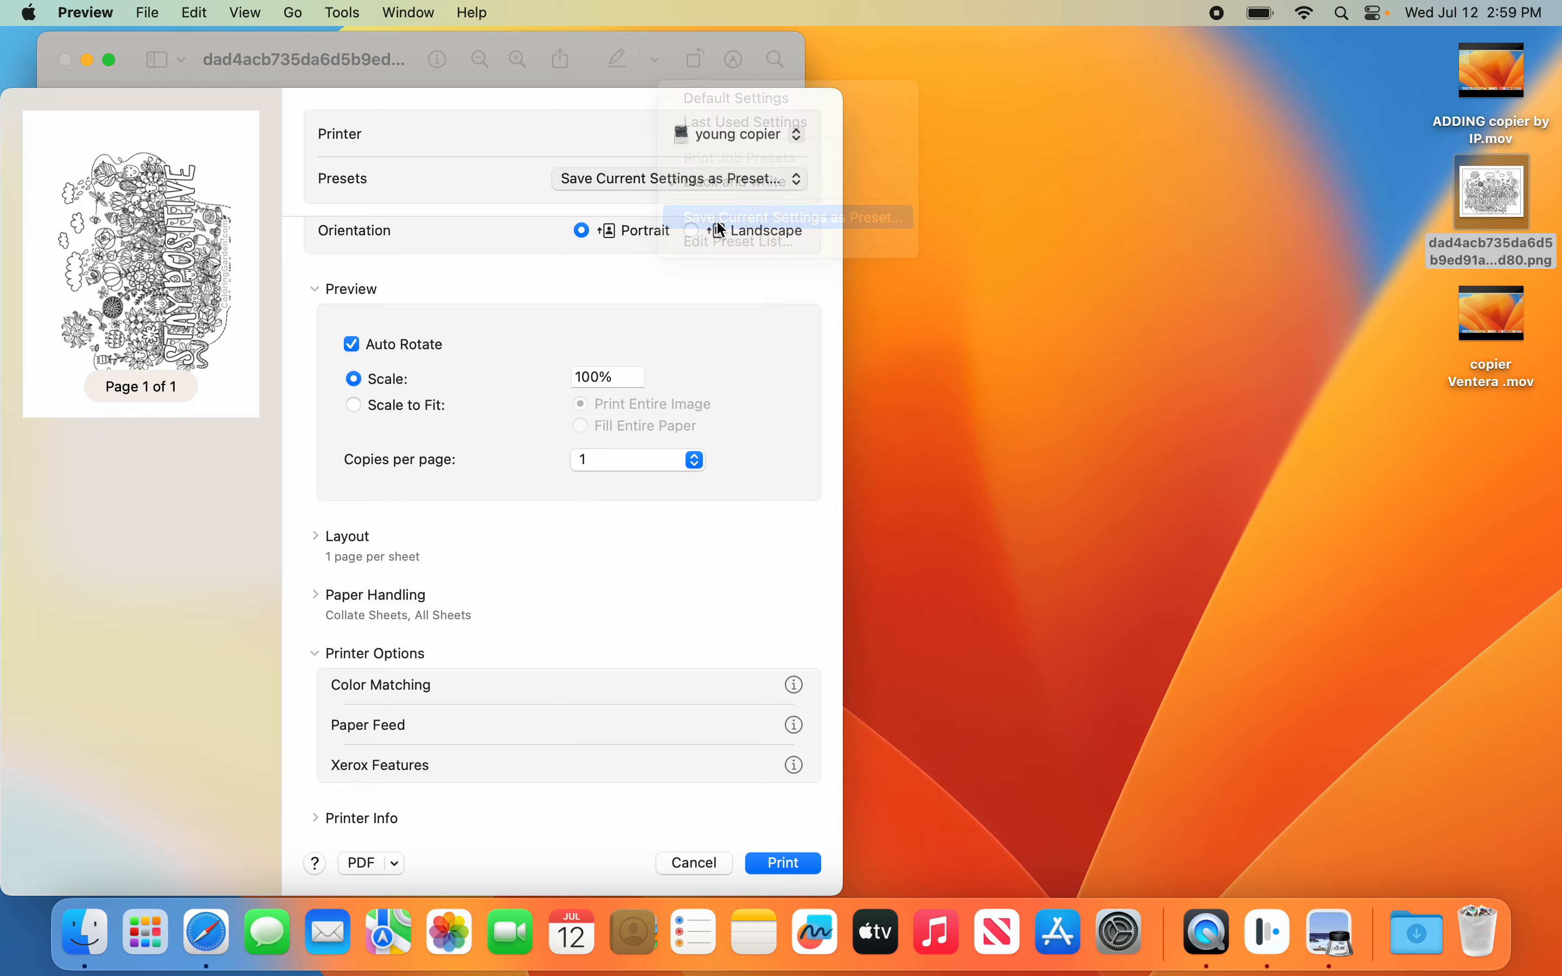
left_click(785, 217)
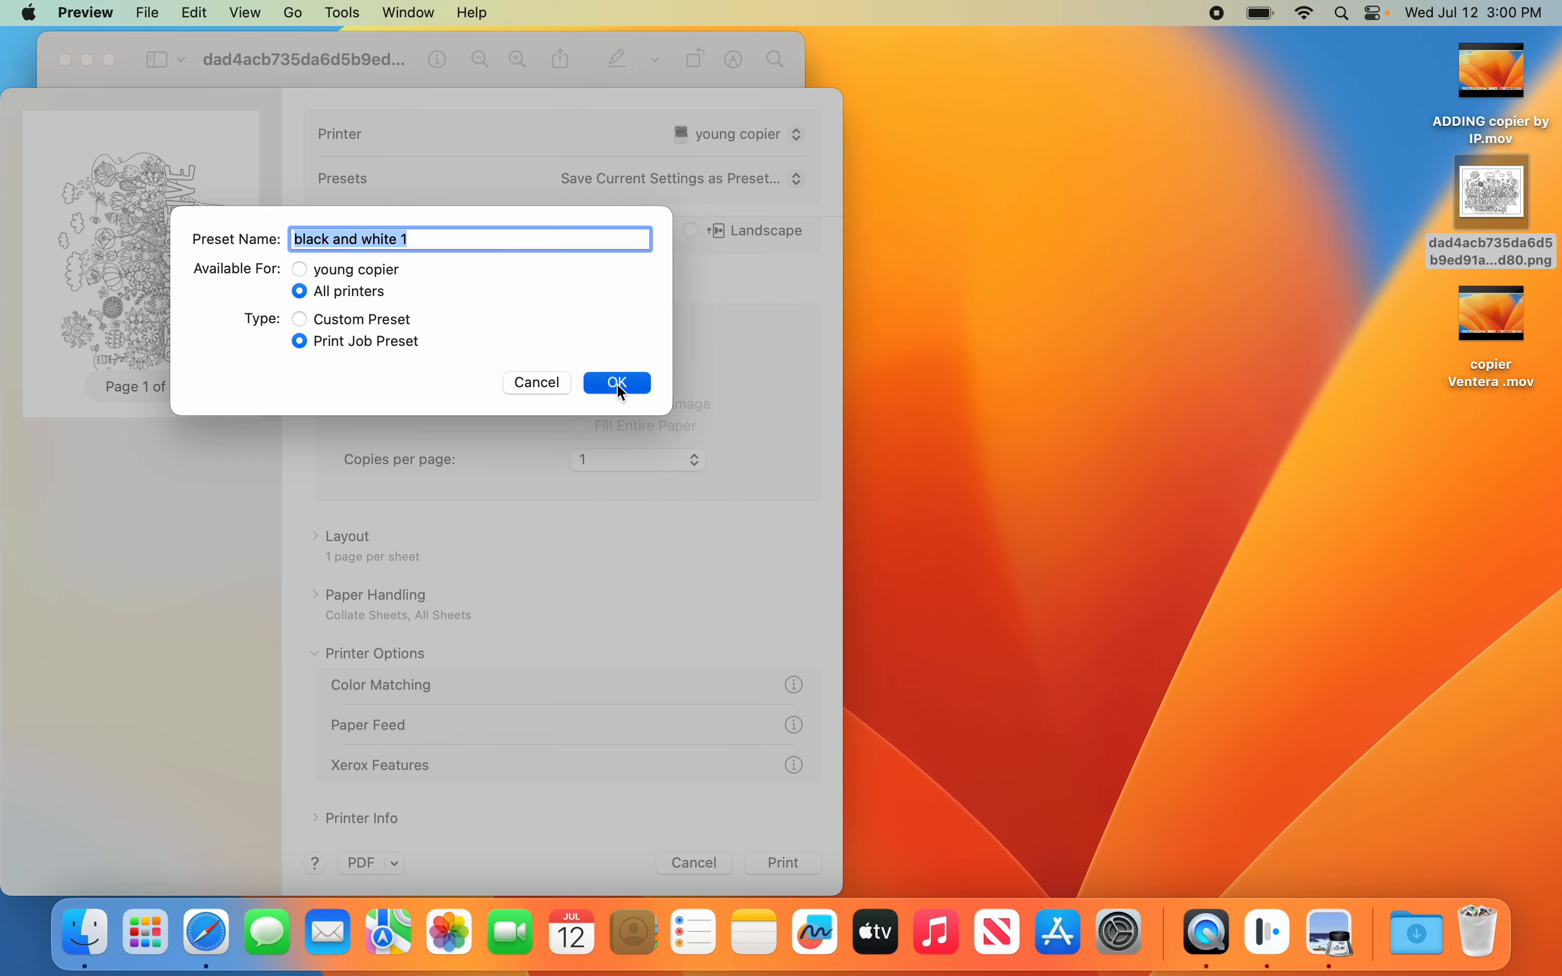
left_click(616, 382)
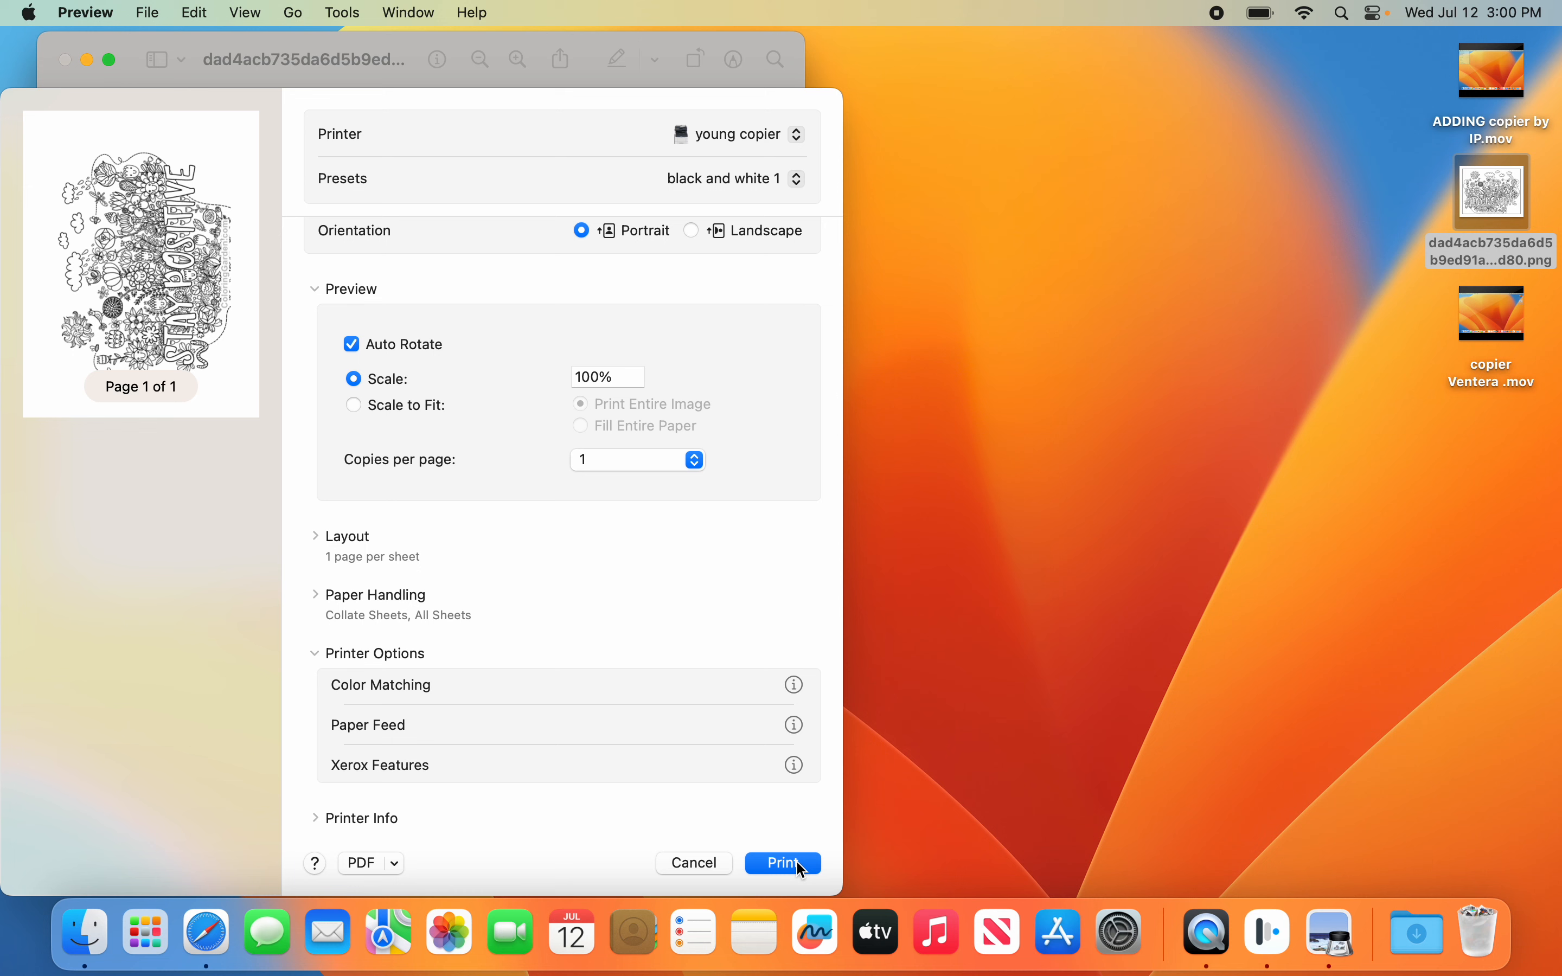
Step: Print the page, entering the user ID in the Accounting prompt, then close the image window
left_click(782, 862)
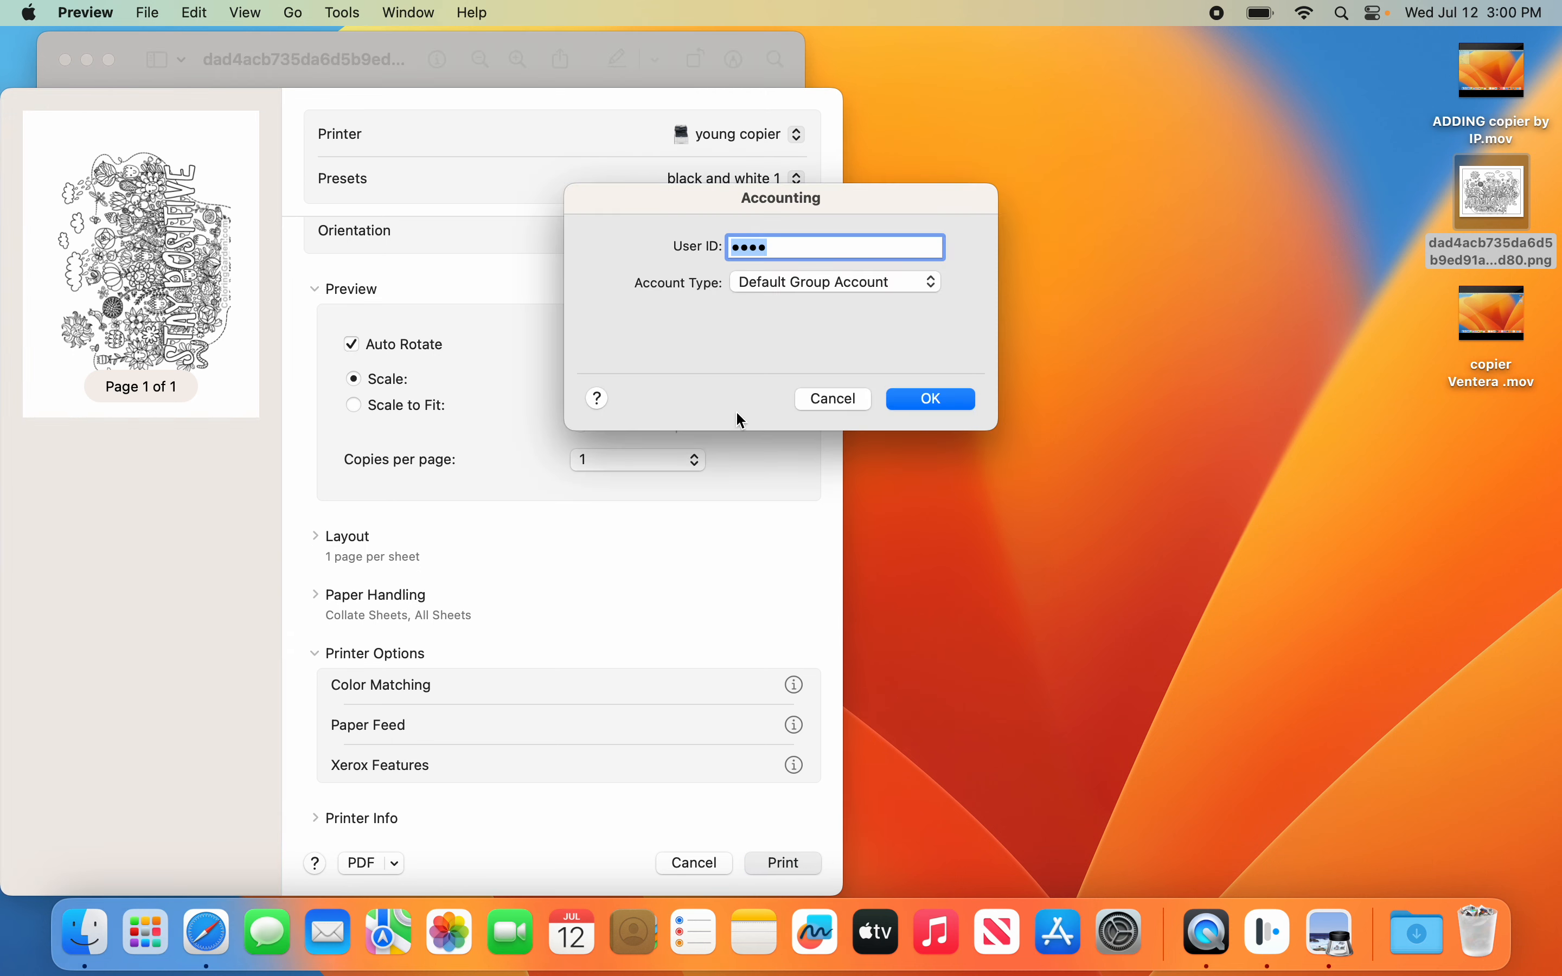
key("backspace")
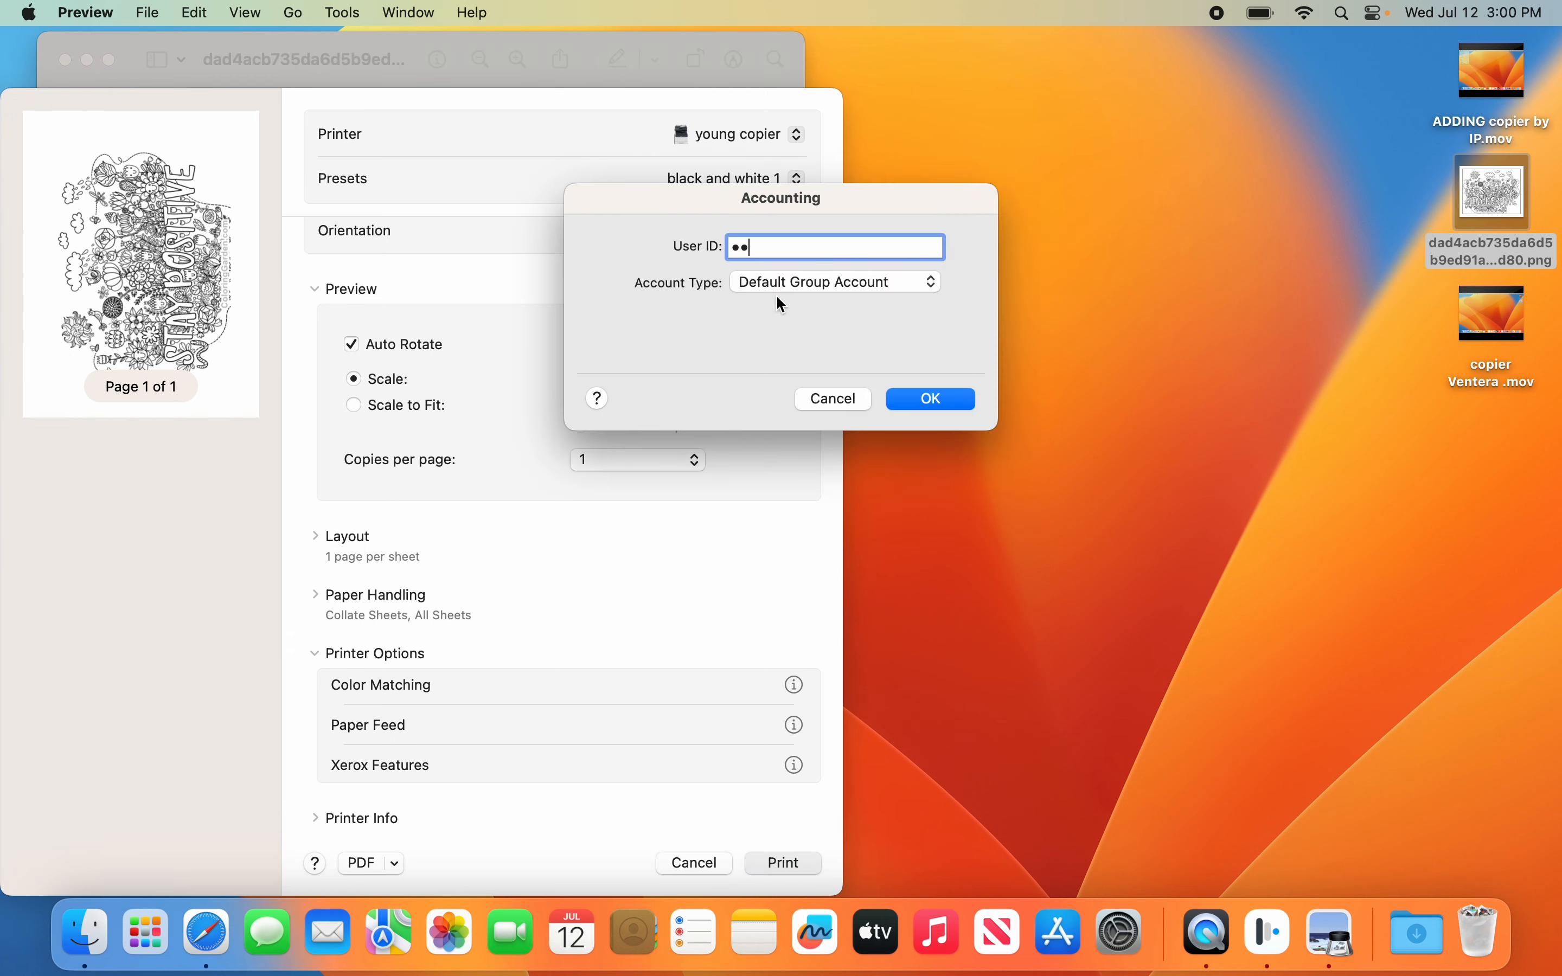
type("••")
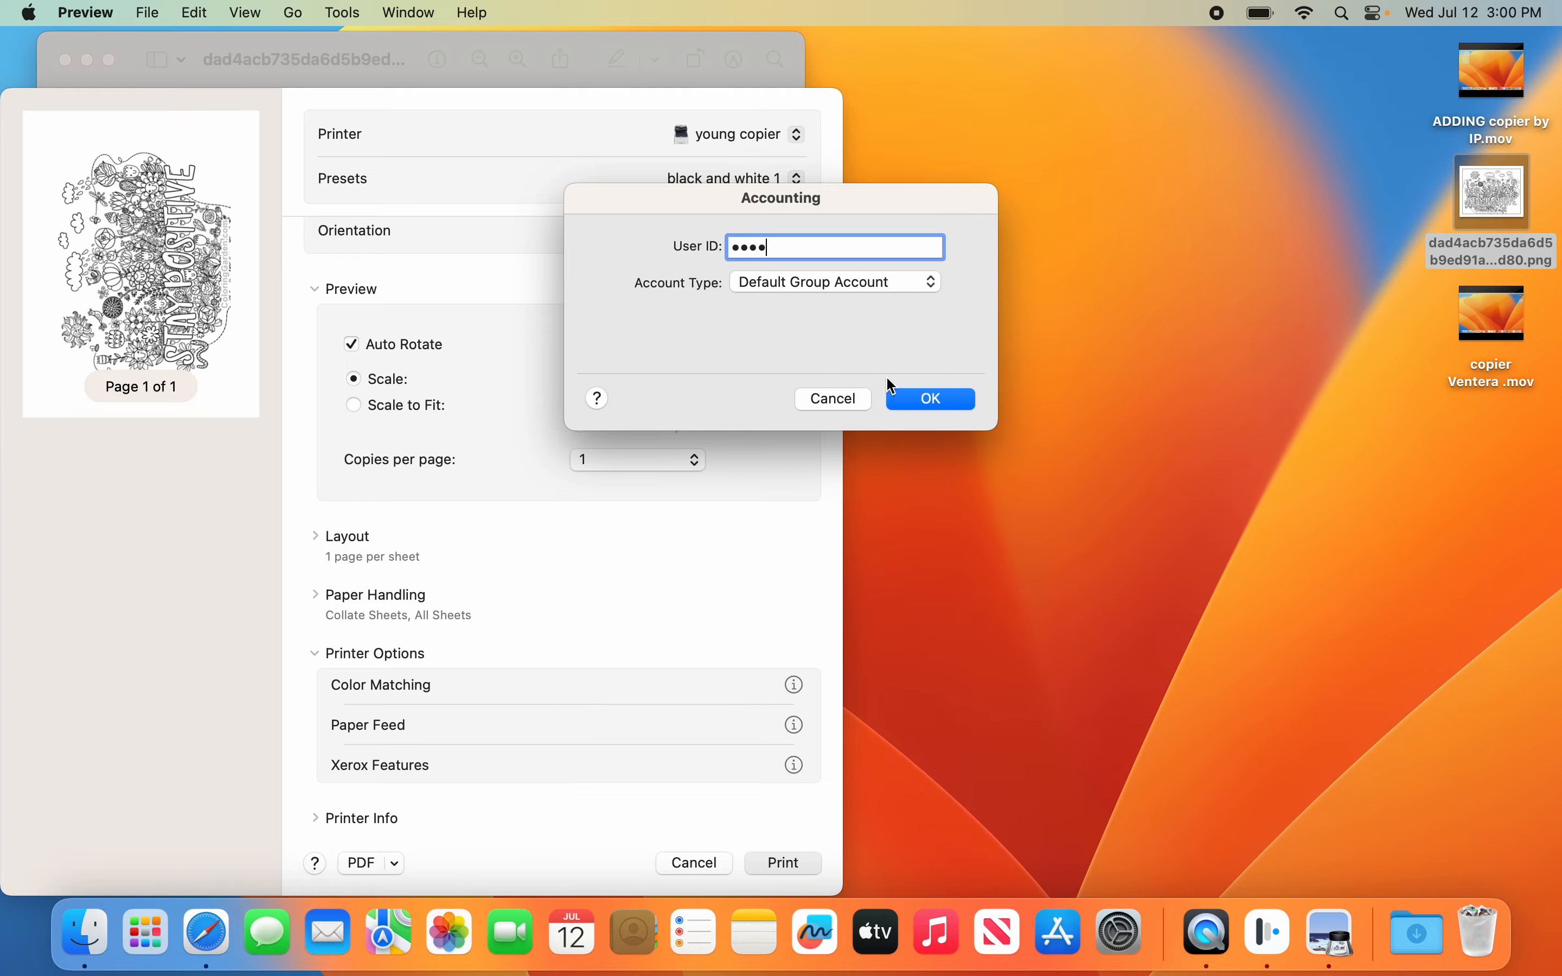
left_click(928, 397)
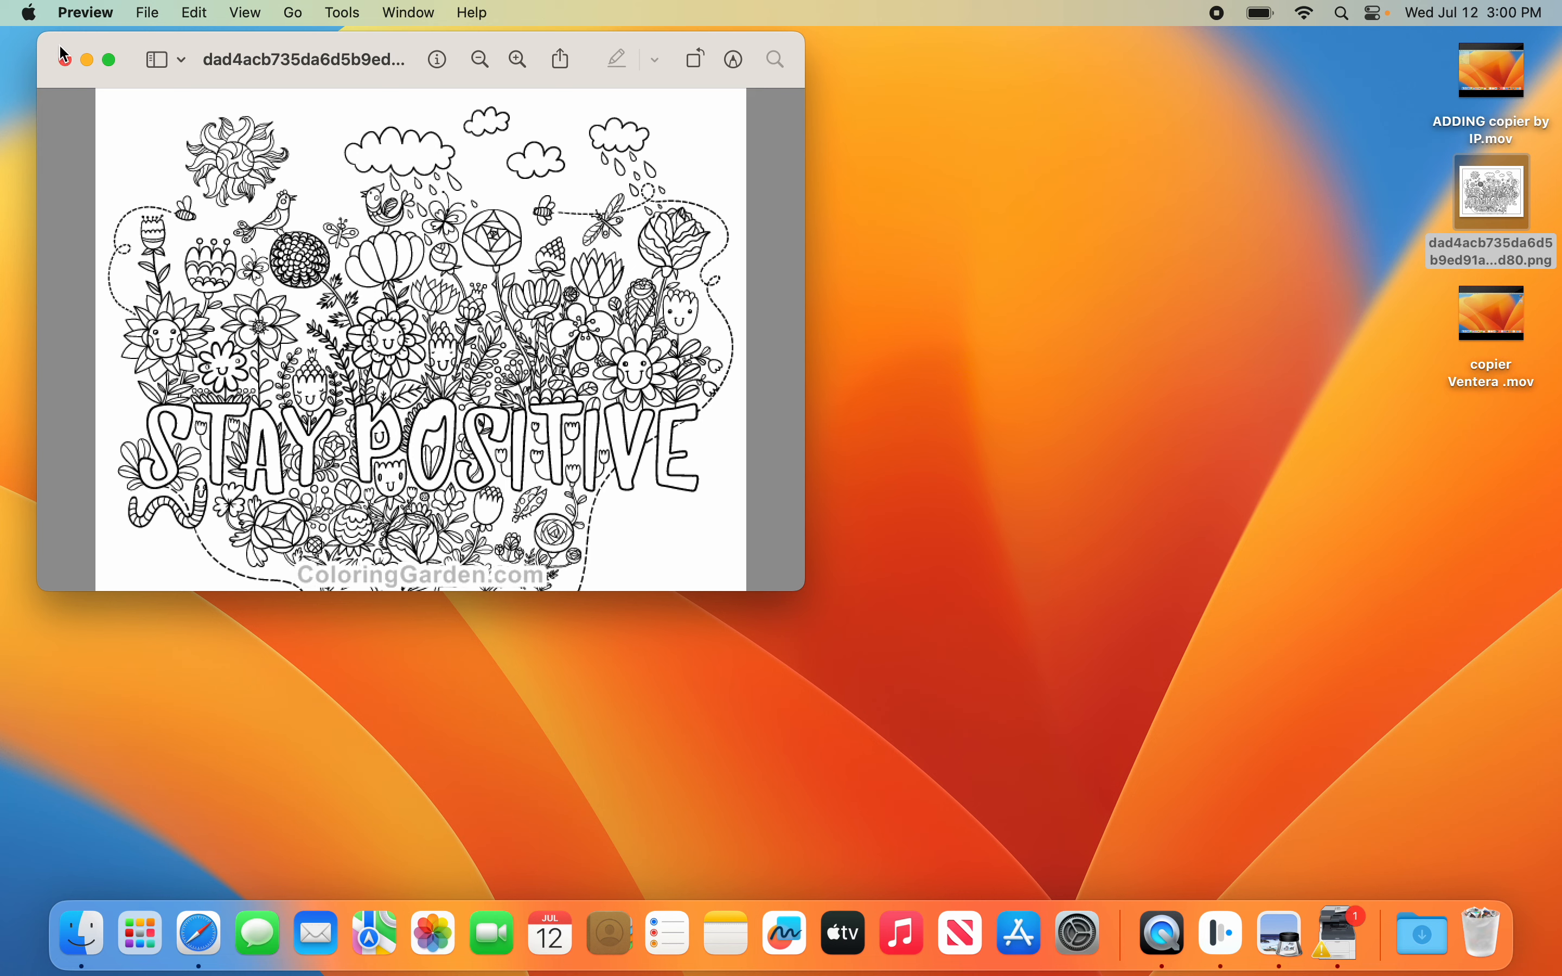
left_click(64, 58)
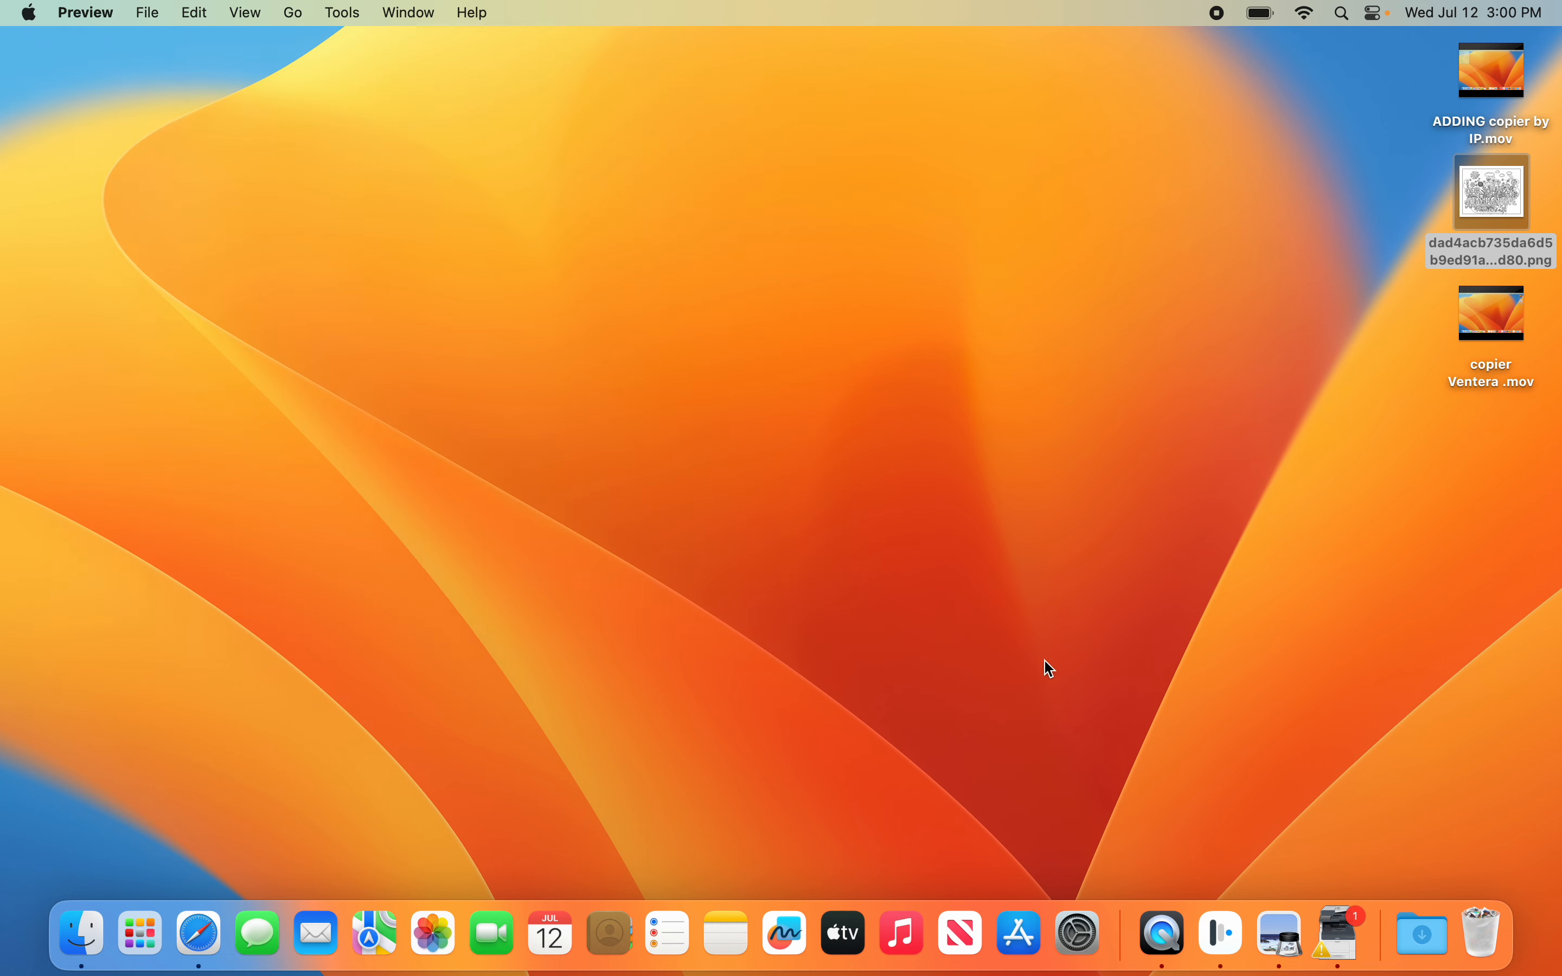